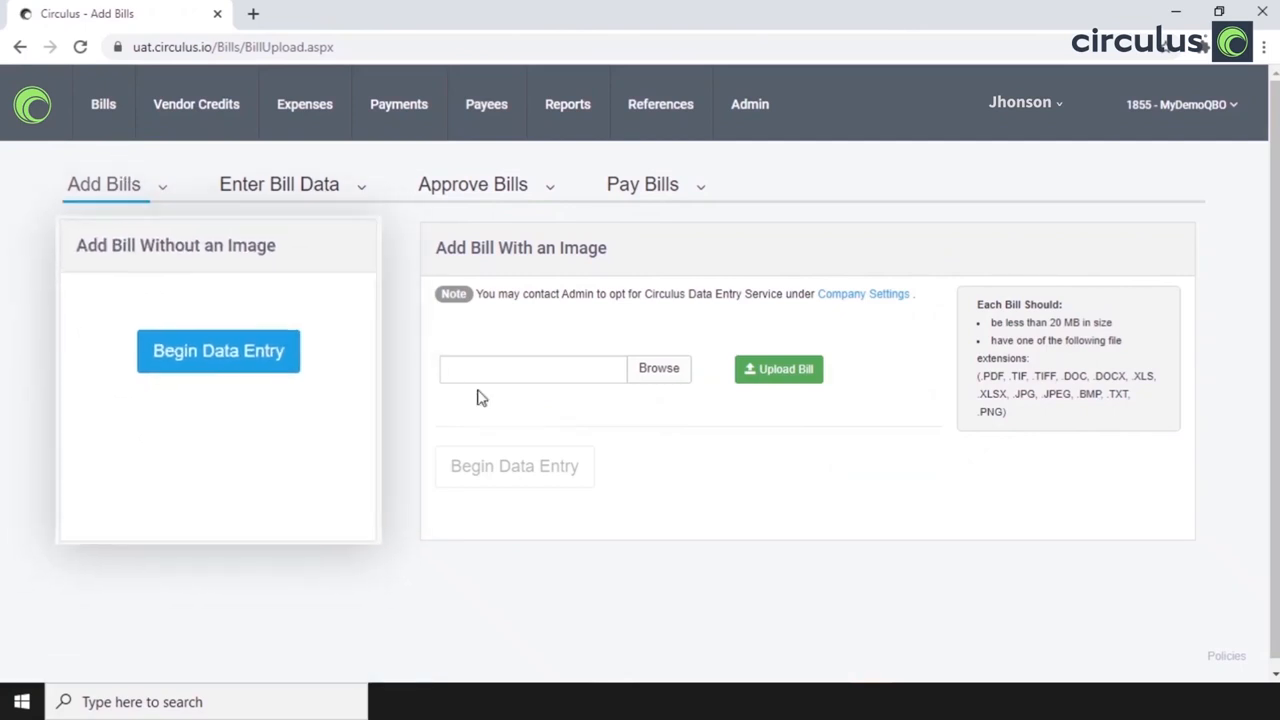
mouse_move(700, 512)
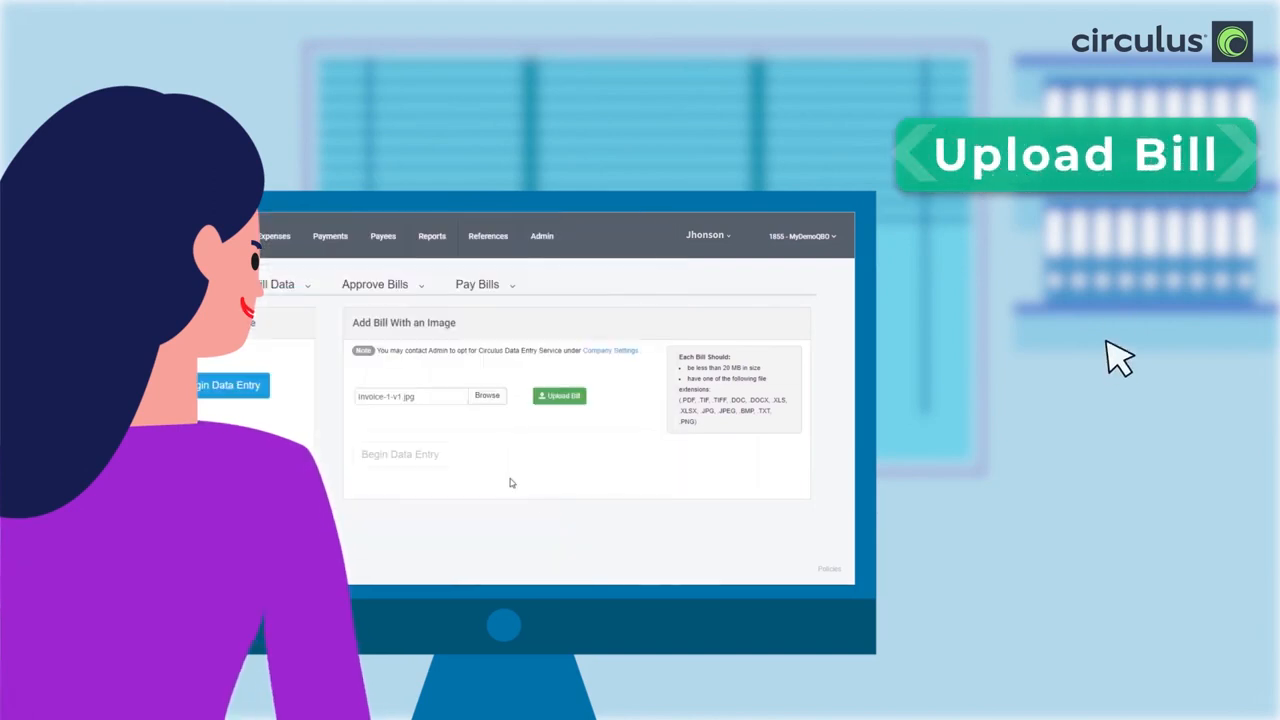
Upload the chosen invoice image and begin data entry for that bill
click(558, 396)
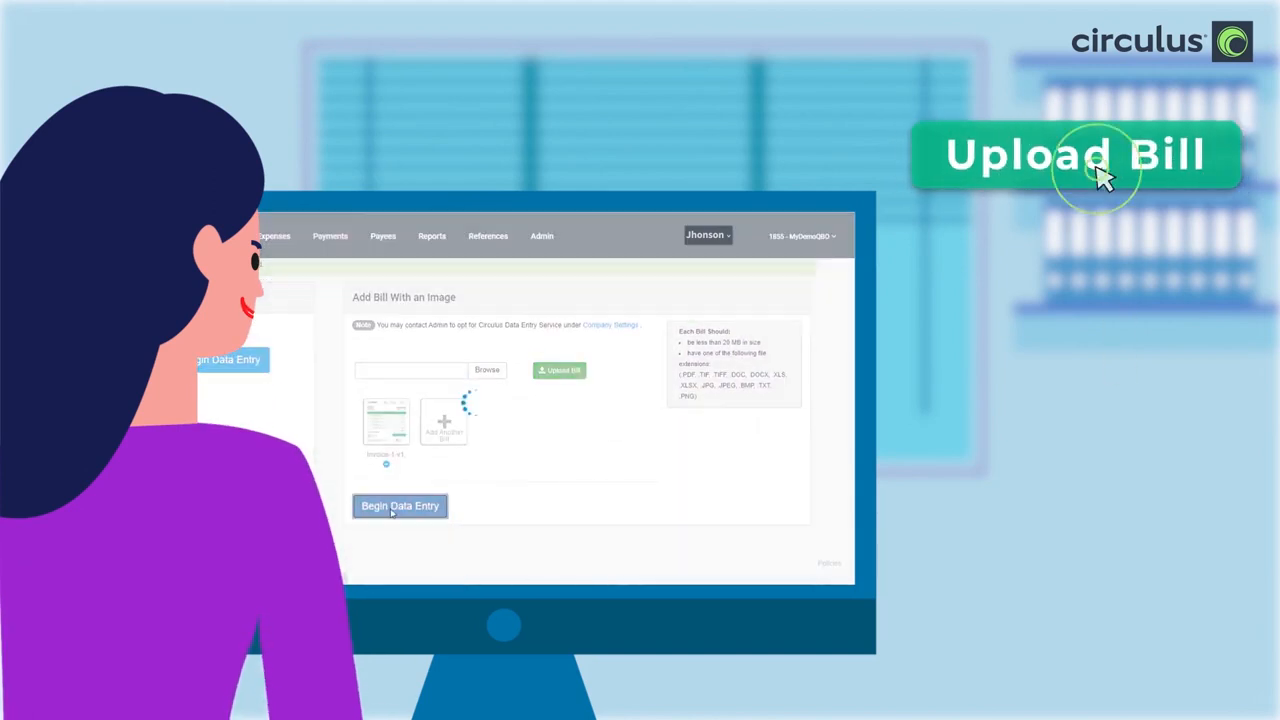
click(400, 504)
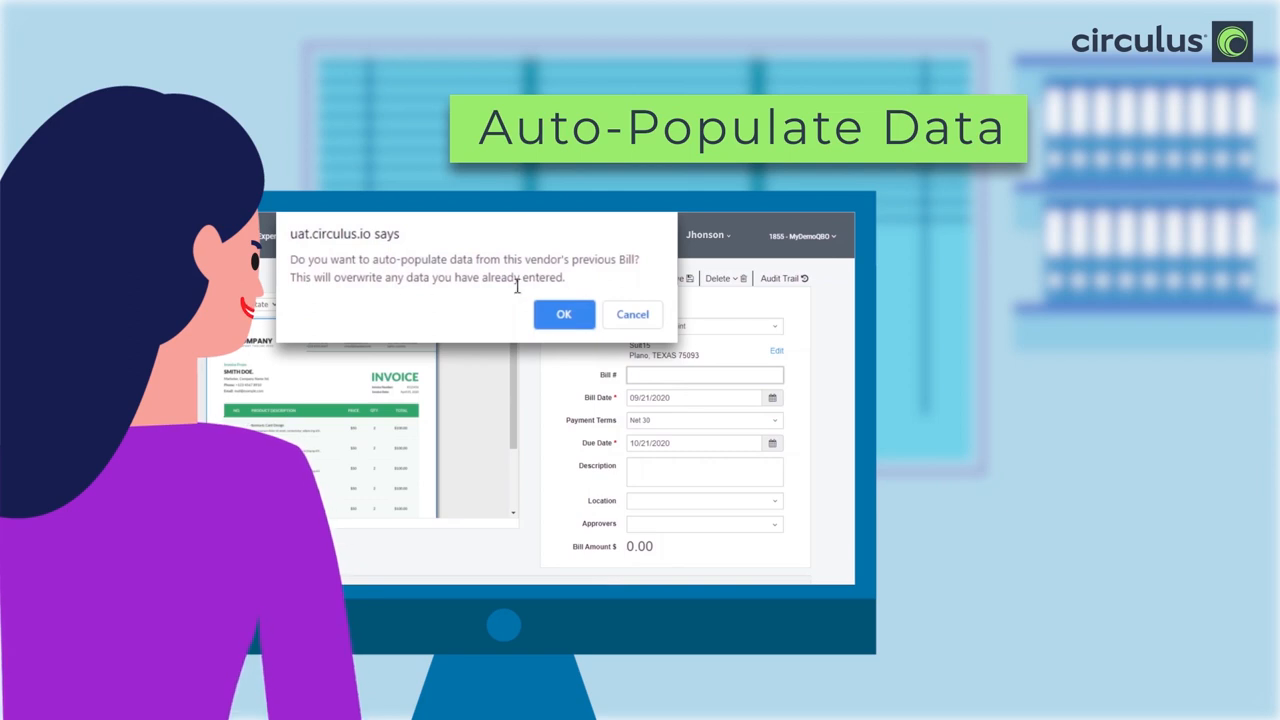
Auto-populate the bill from the vendor's previous bill, review item and account lines, and attach the file
click(564, 314)
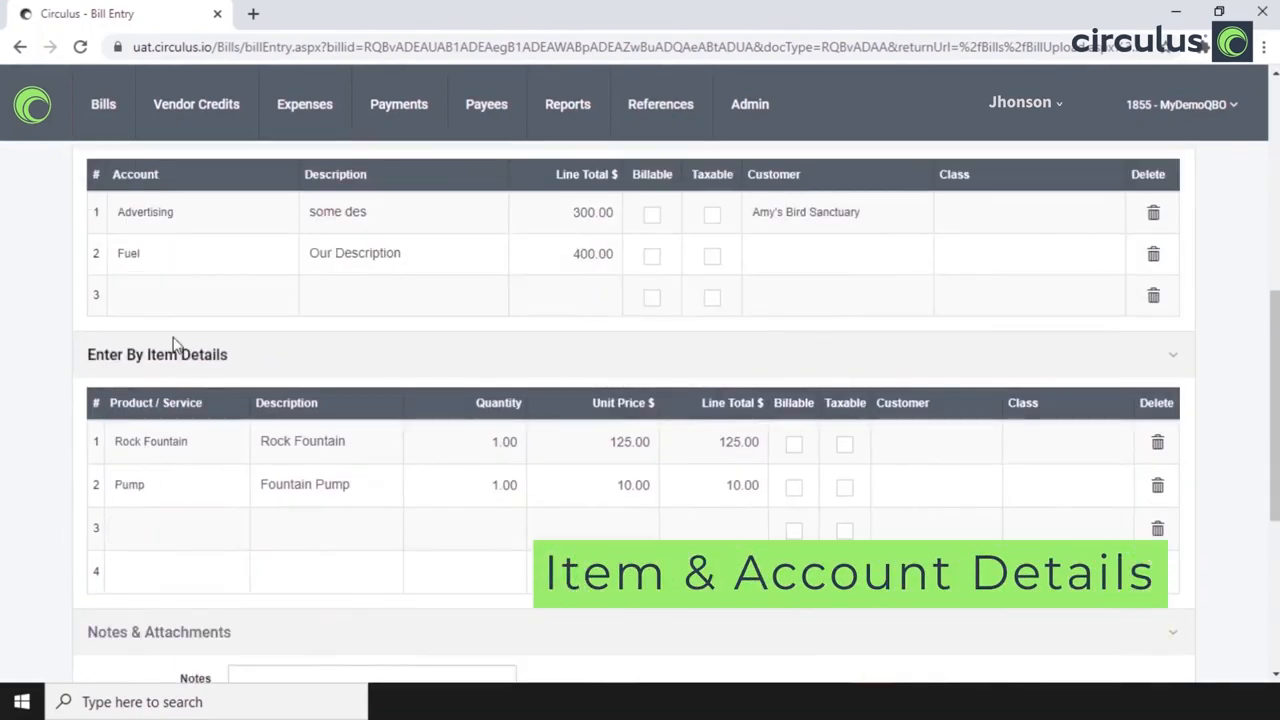
scroll(down, 3)
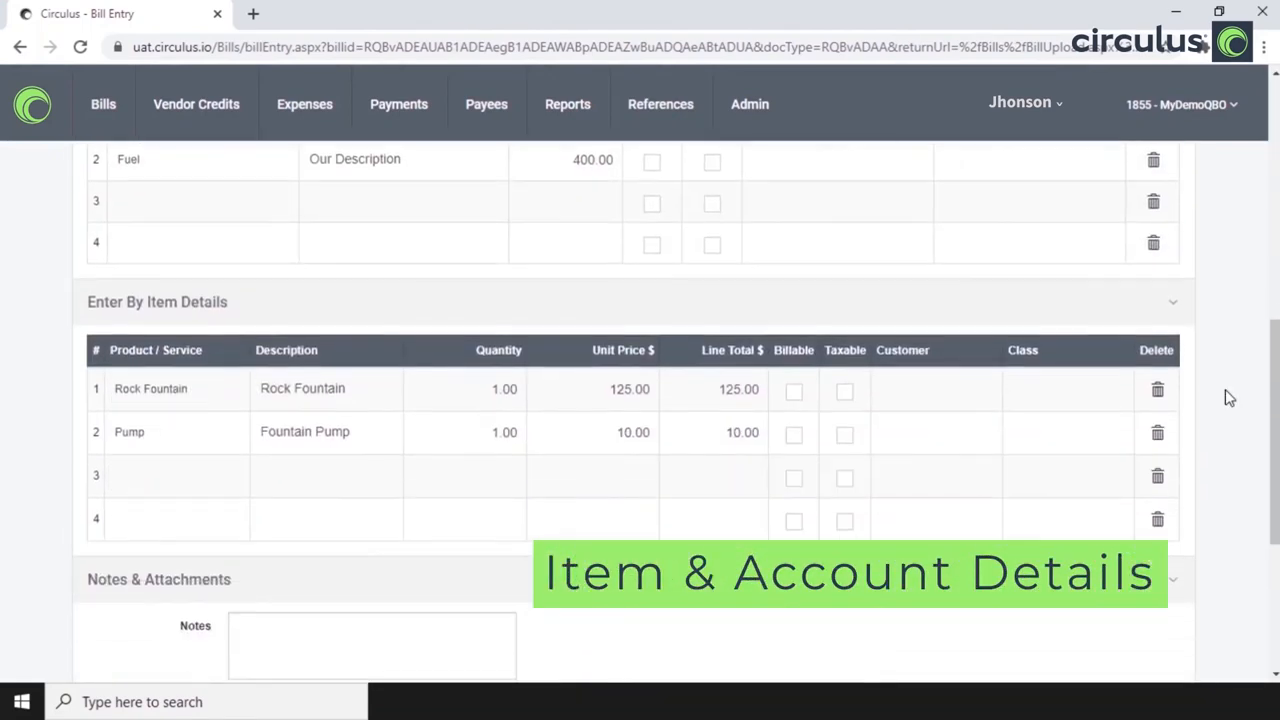
scroll(down, 3)
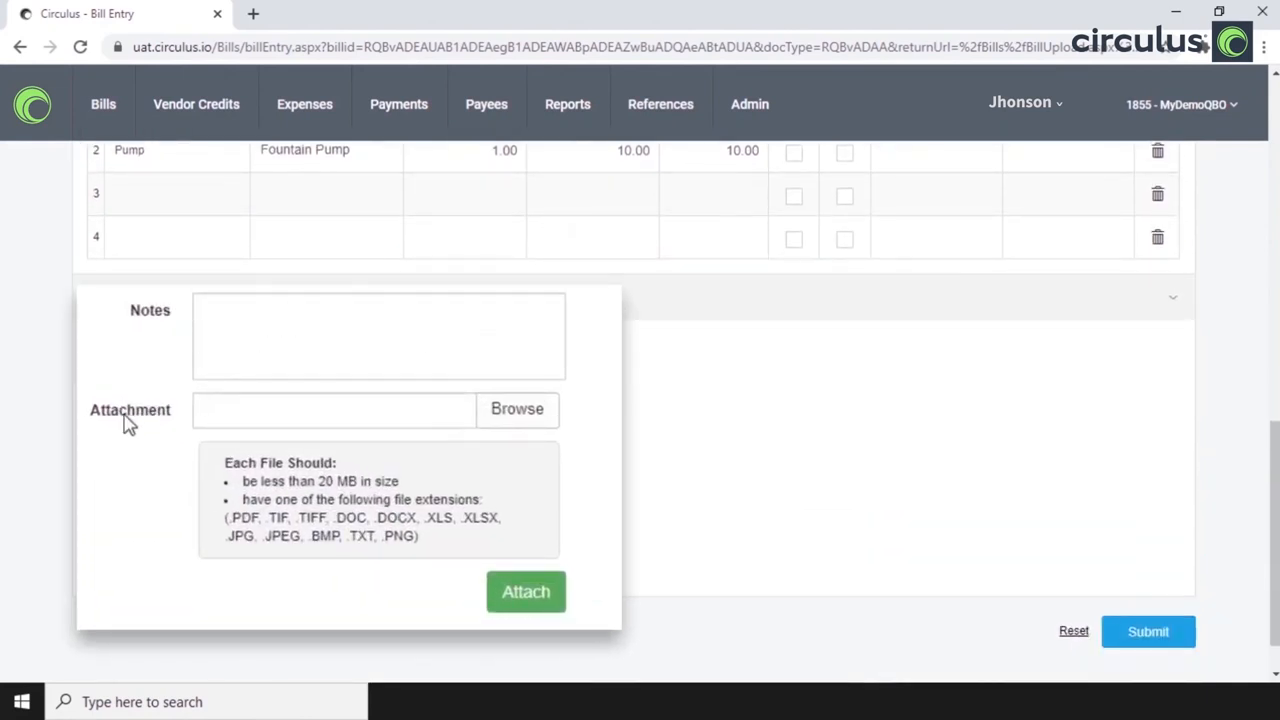
mouse_move(524, 592)
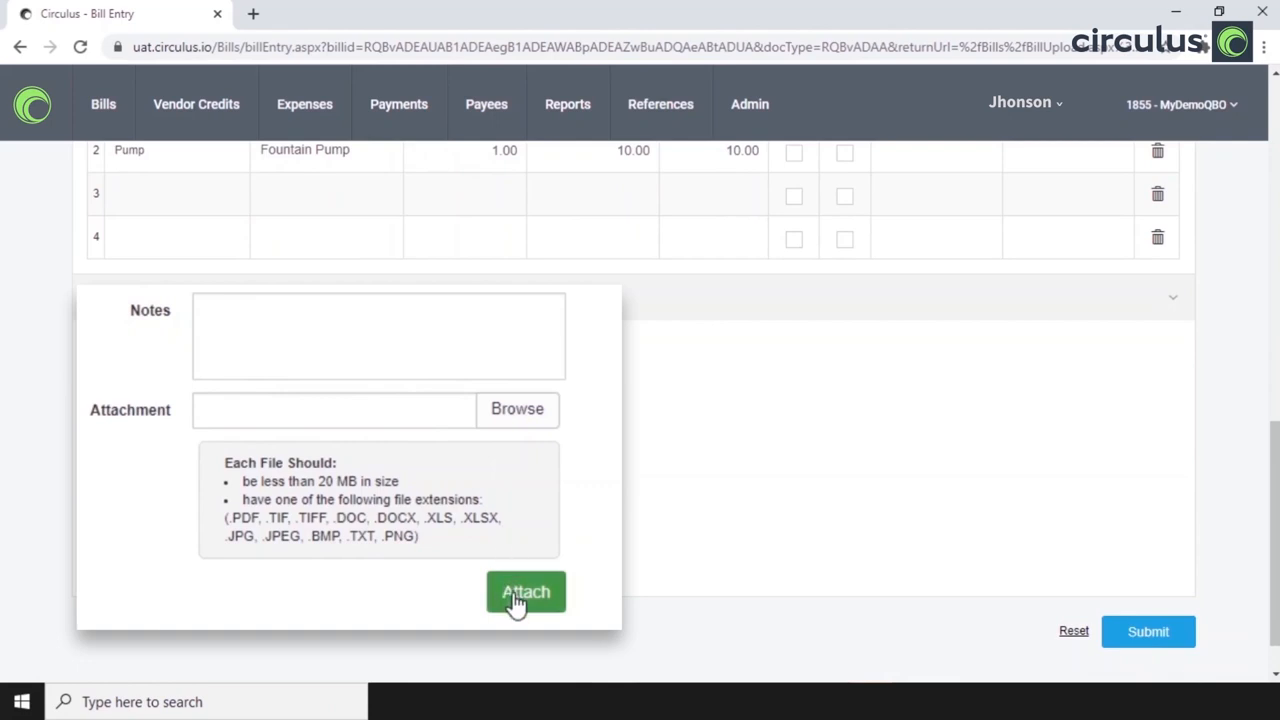
click(1148, 632)
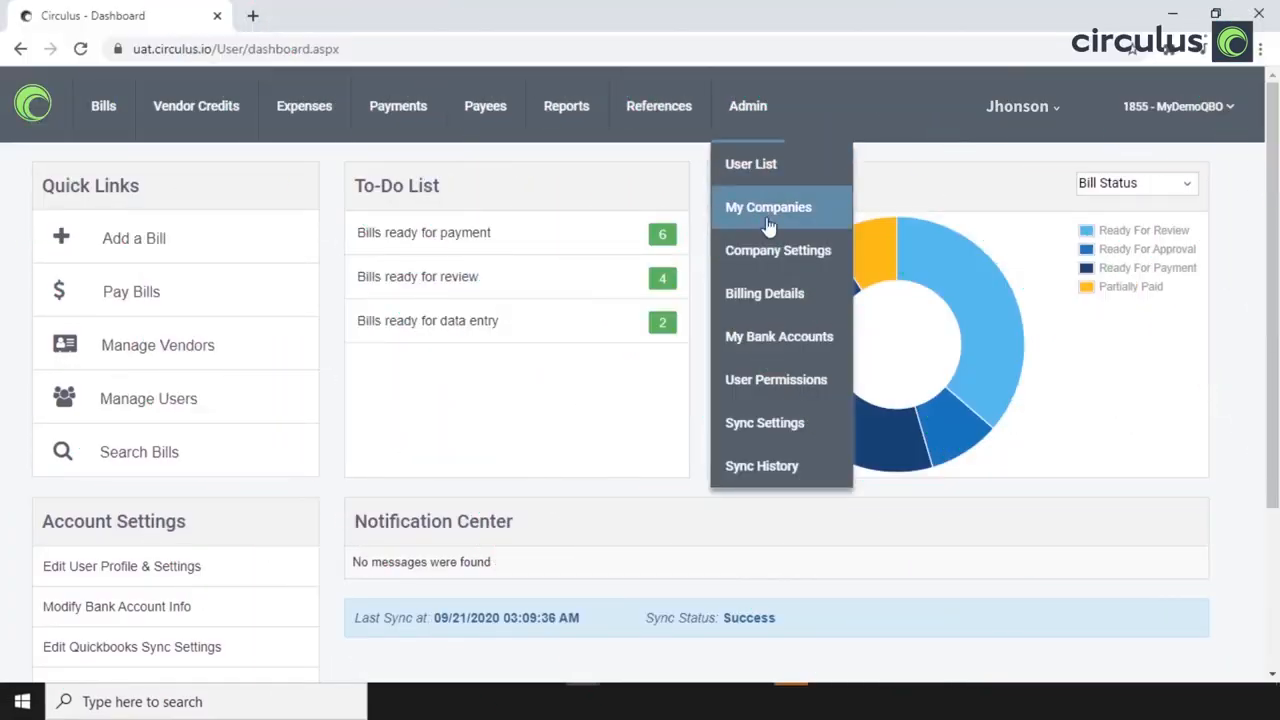
Visit Company Settings, then go to the list of bills awaiting review
click(778, 250)
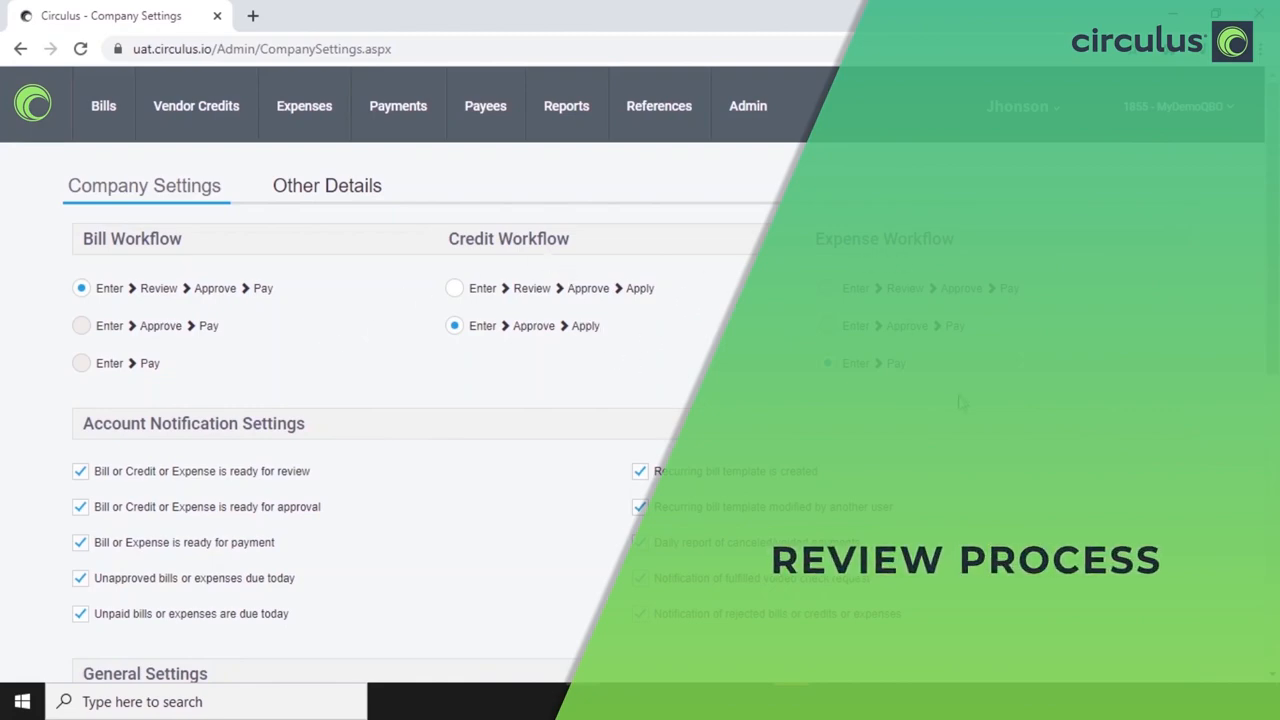
scroll(down, 3)
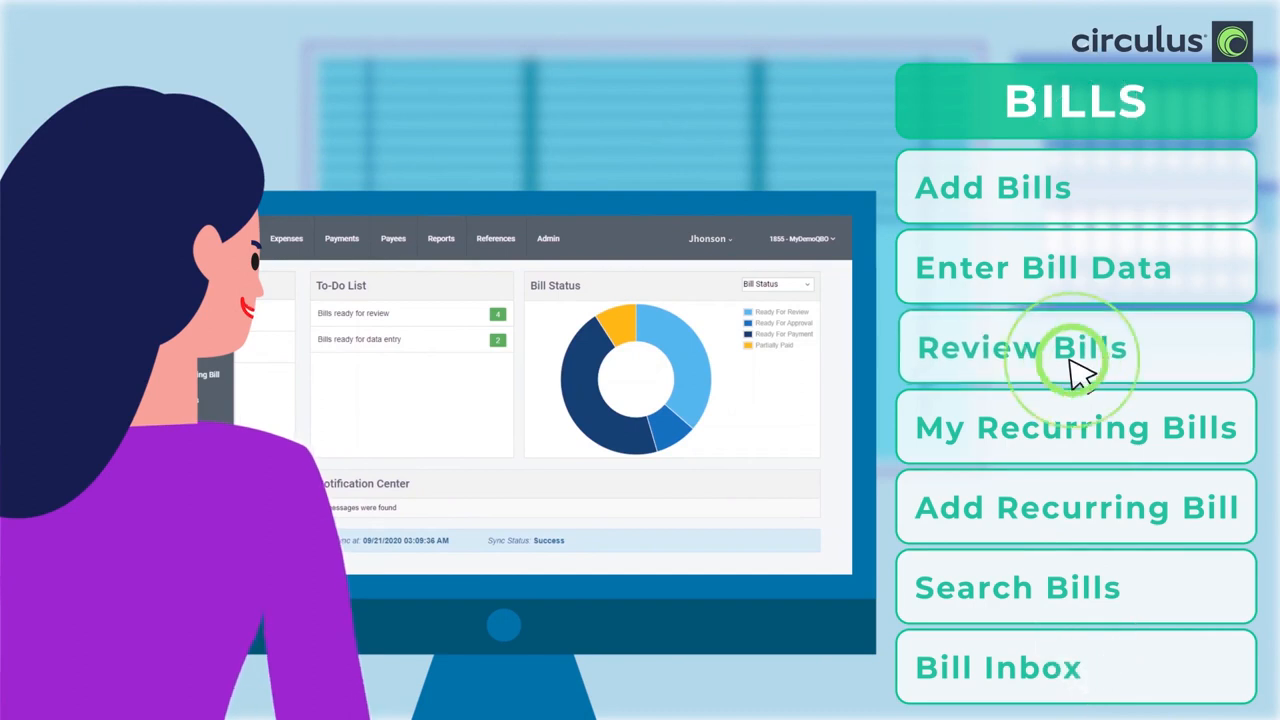
click(1020, 348)
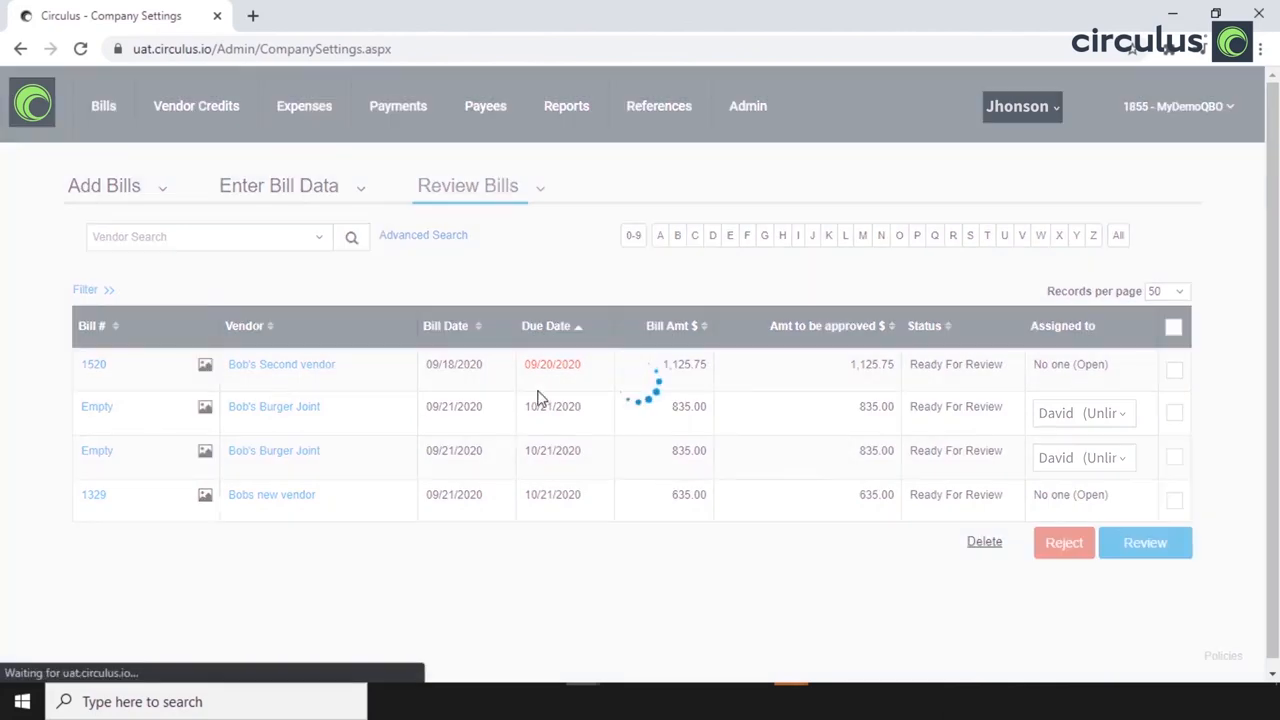
Reject Bob's Burger Joint's 835.00 bill with a note and return to the dashboard
click(92, 364)
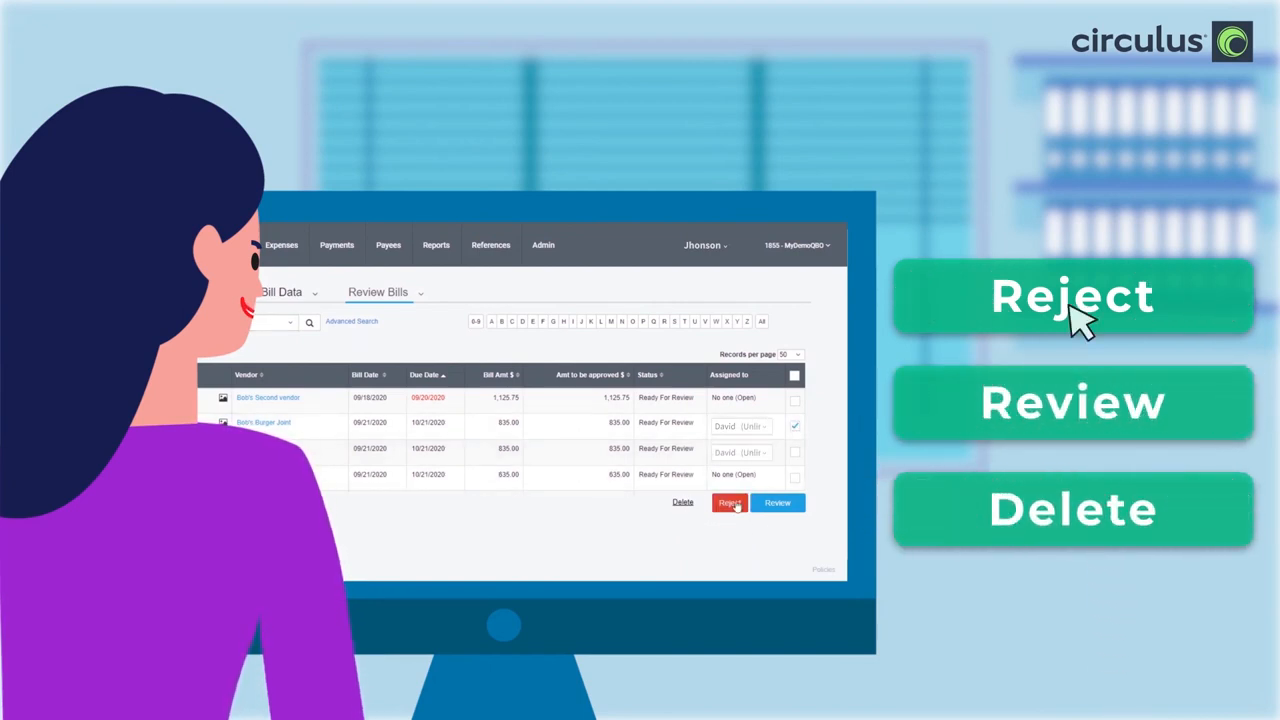
click(728, 504)
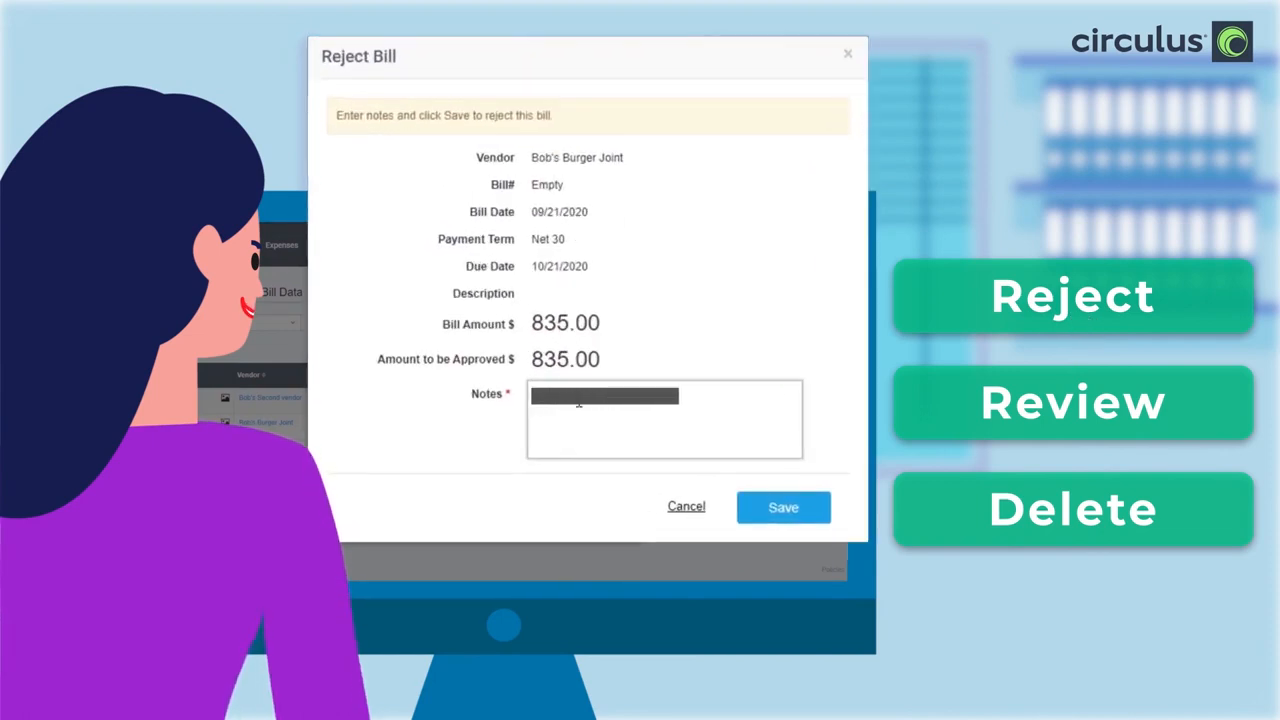
click(784, 508)
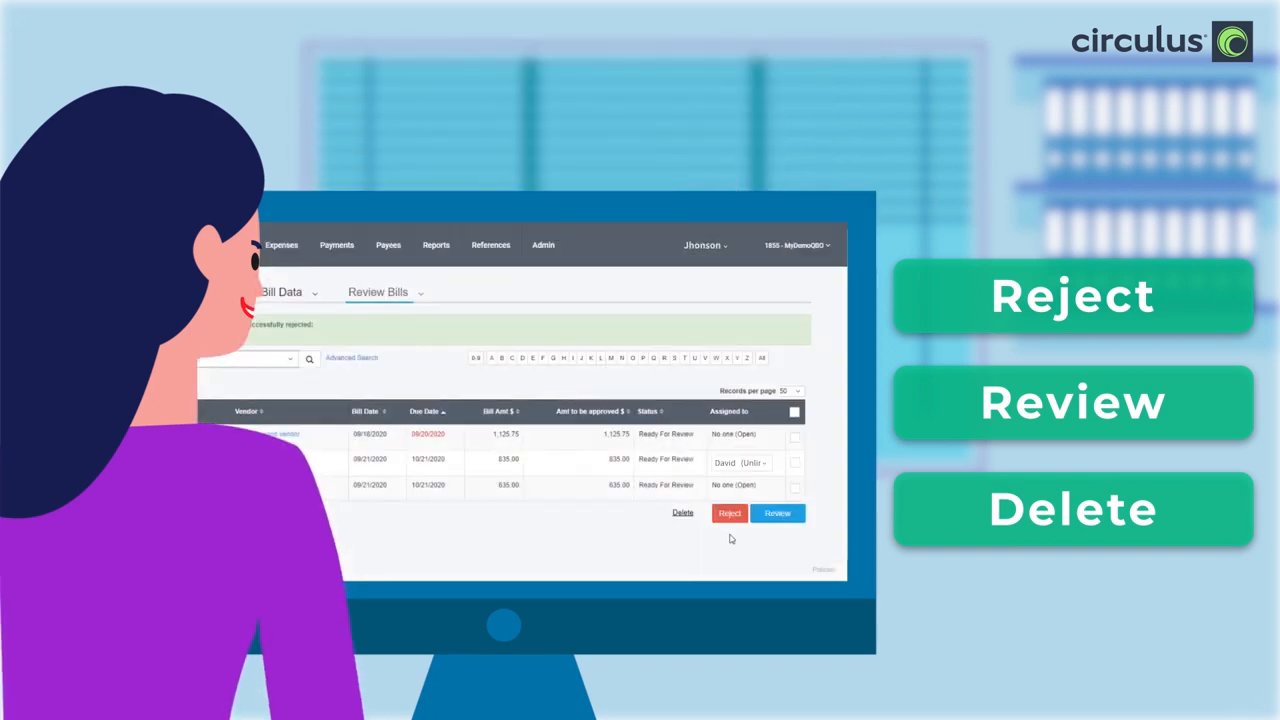
click(794, 412)
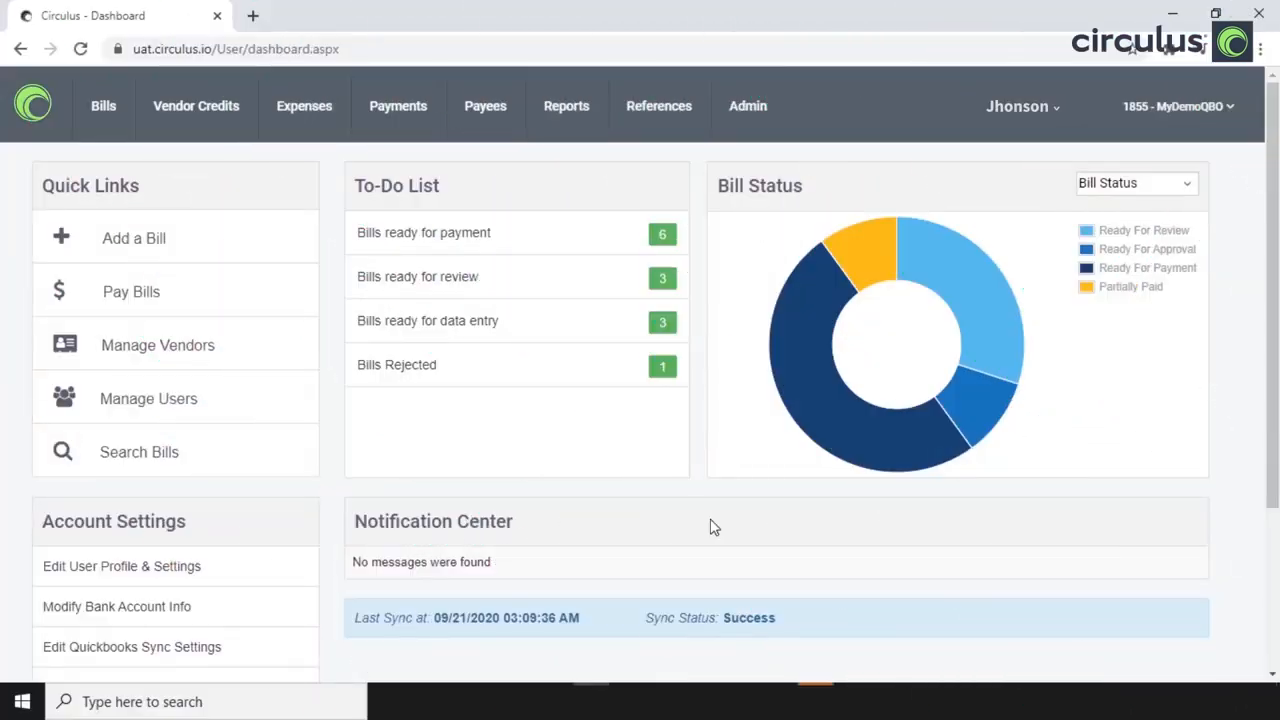
On Approve Bills, approve the selected Bob's Second and Books by Bessie bills
click(104, 104)
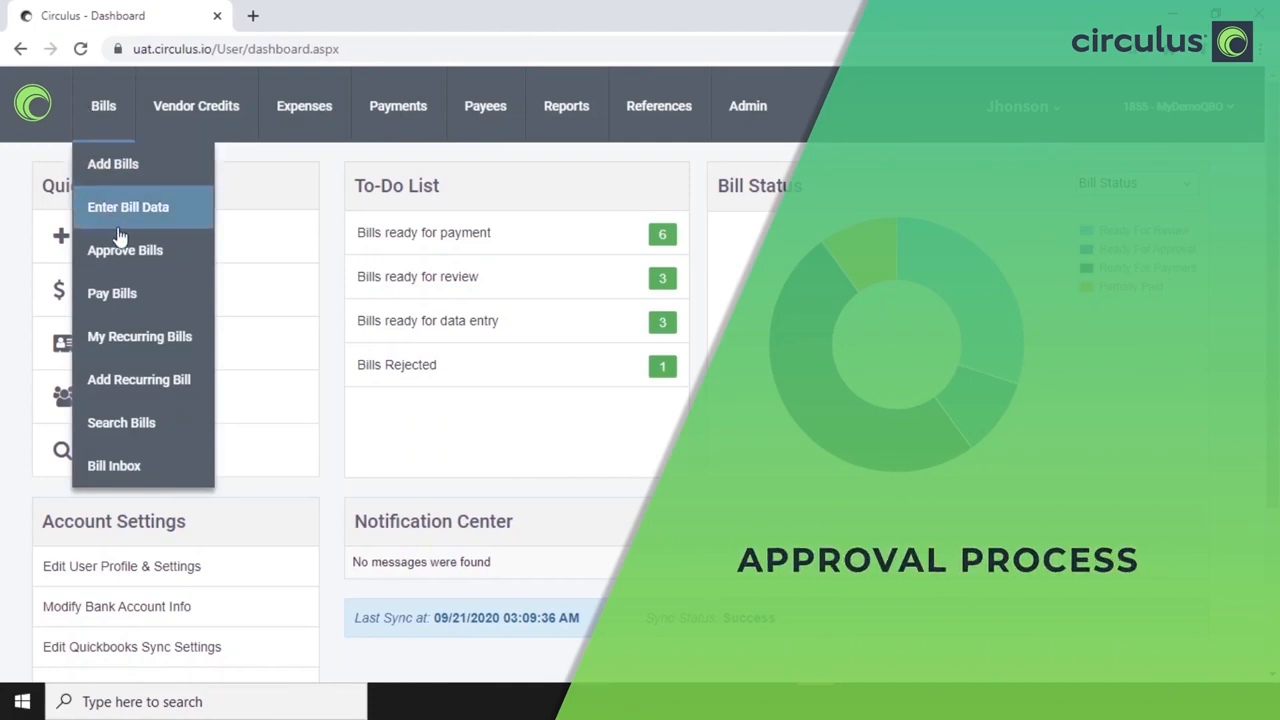
click(124, 250)
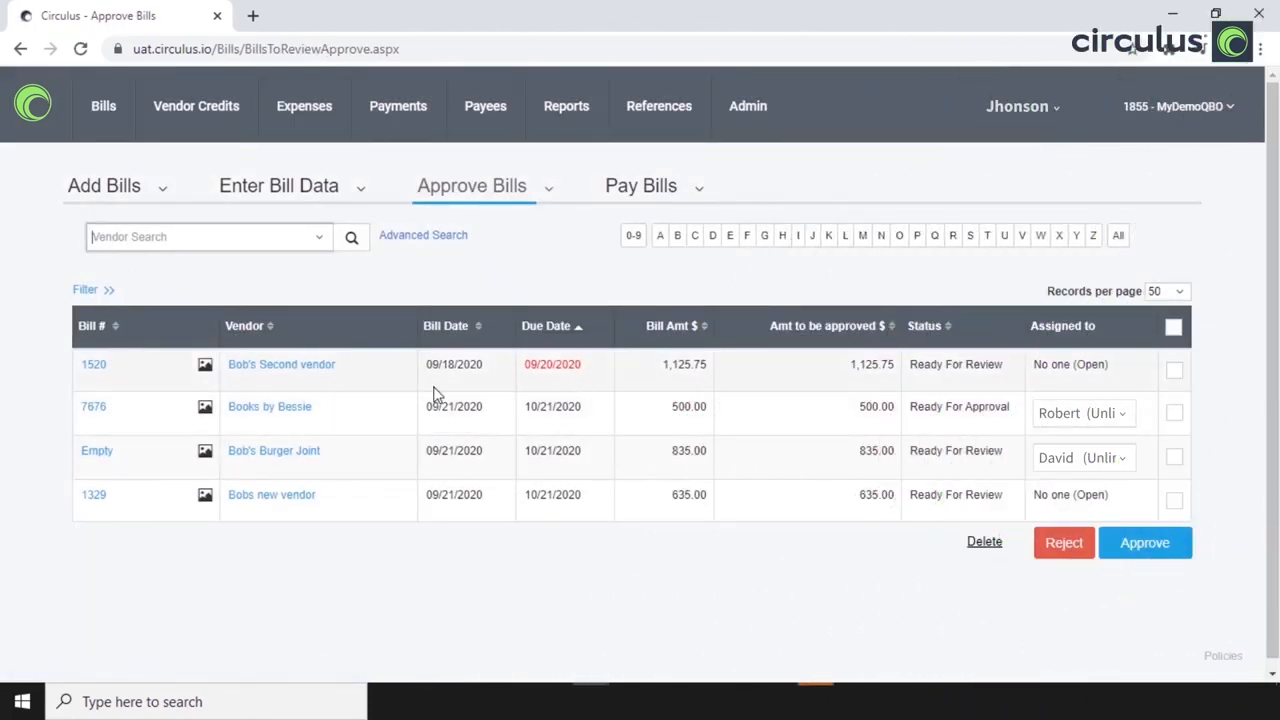
mouse_move(588, 488)
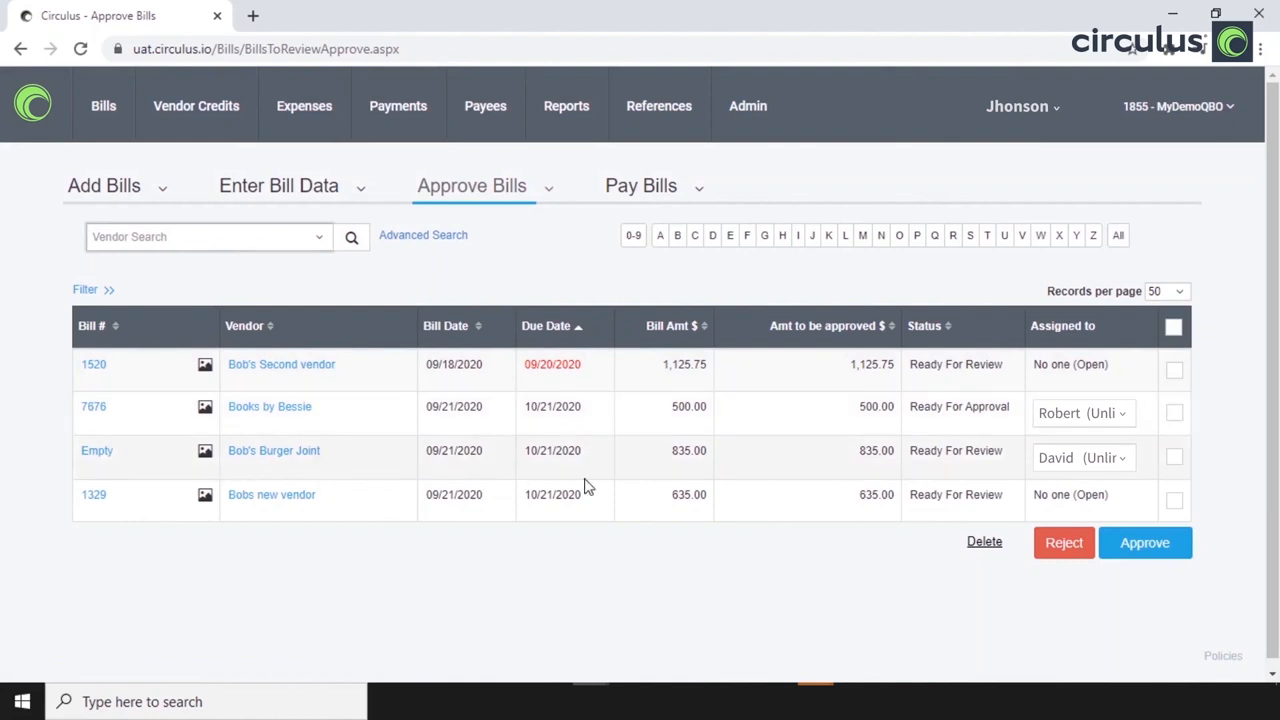
mouse_move(756, 592)
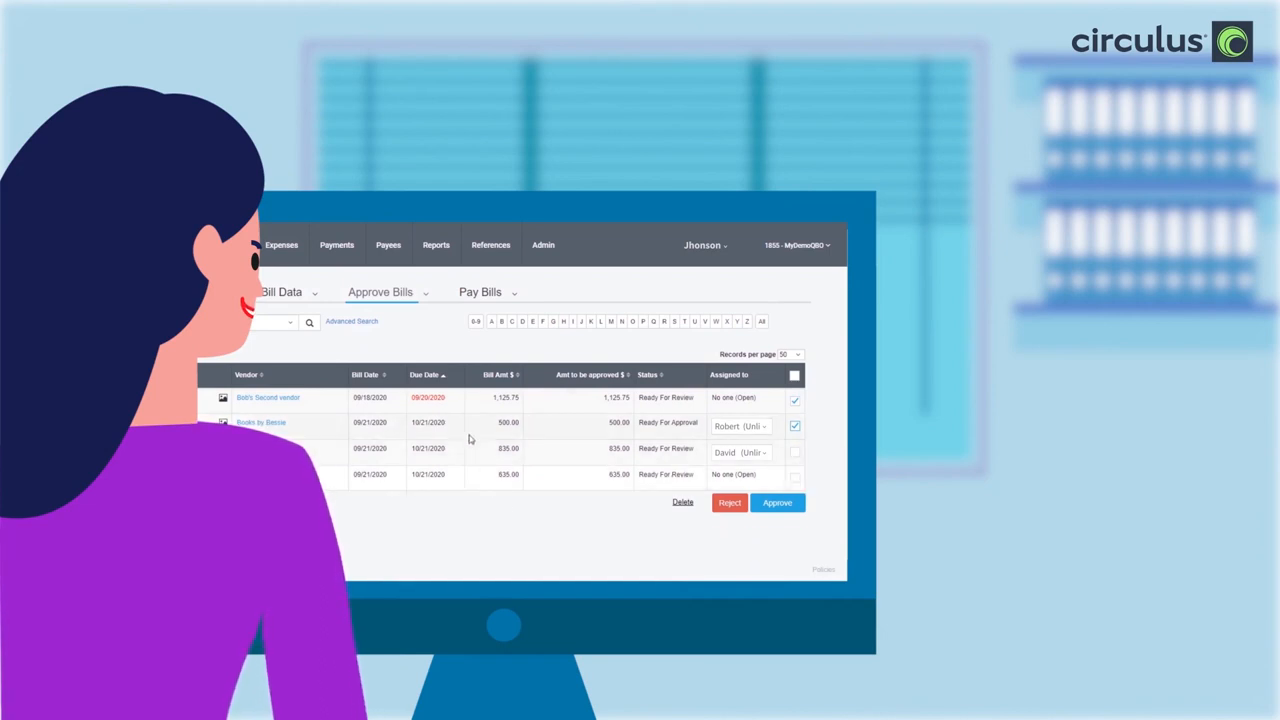
click(430, 376)
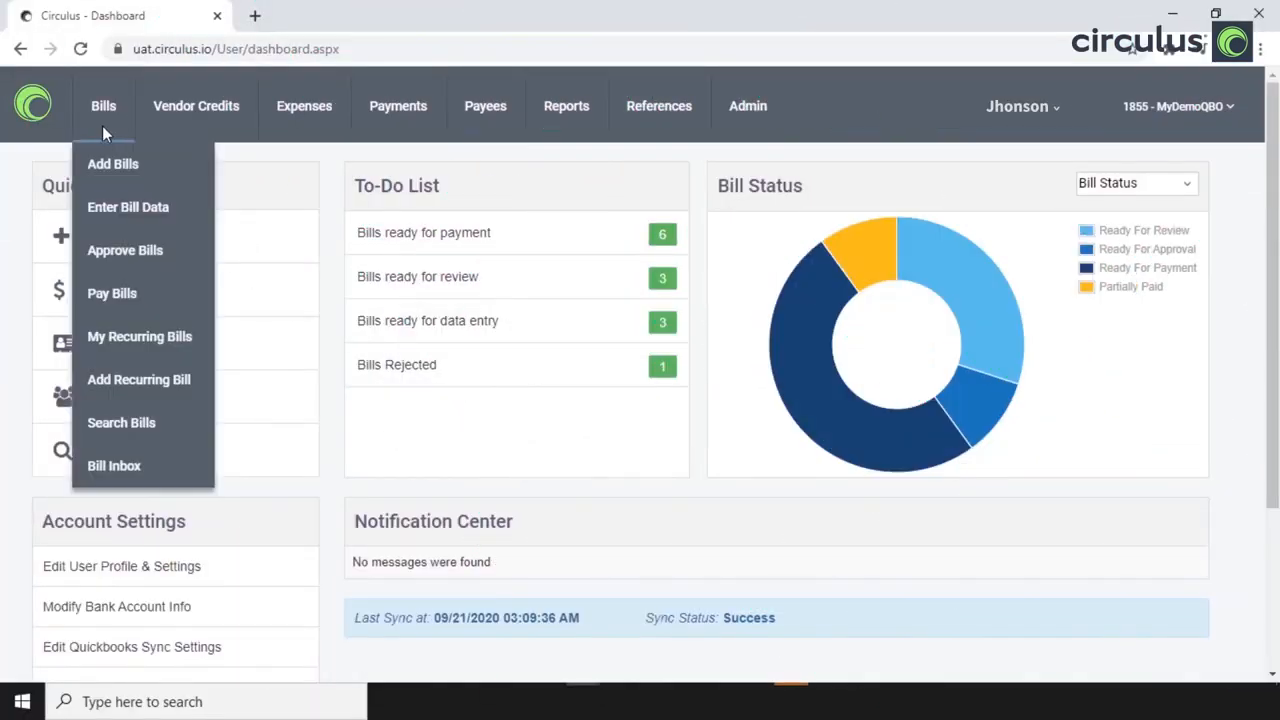
On Pay Bills, set Hall Properties' 900.00 bill to VCard payment and select it, totaling $900.00
click(112, 292)
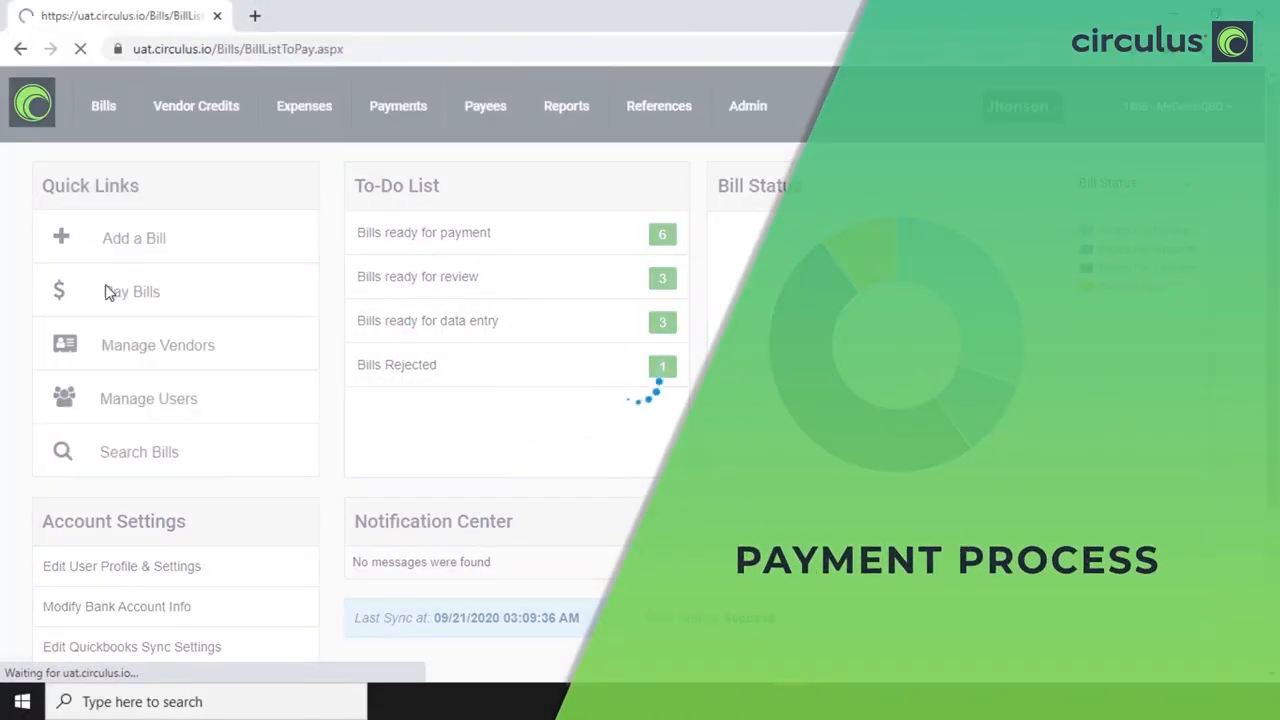
click(132, 292)
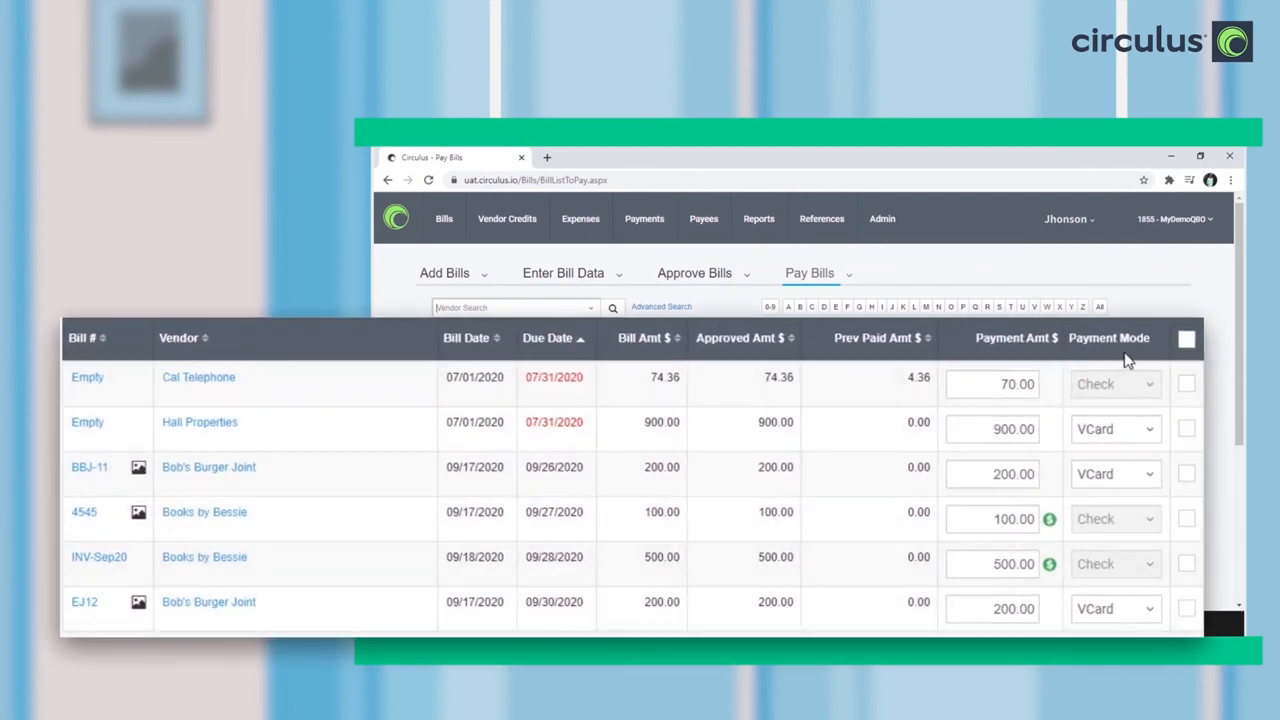
click(1116, 428)
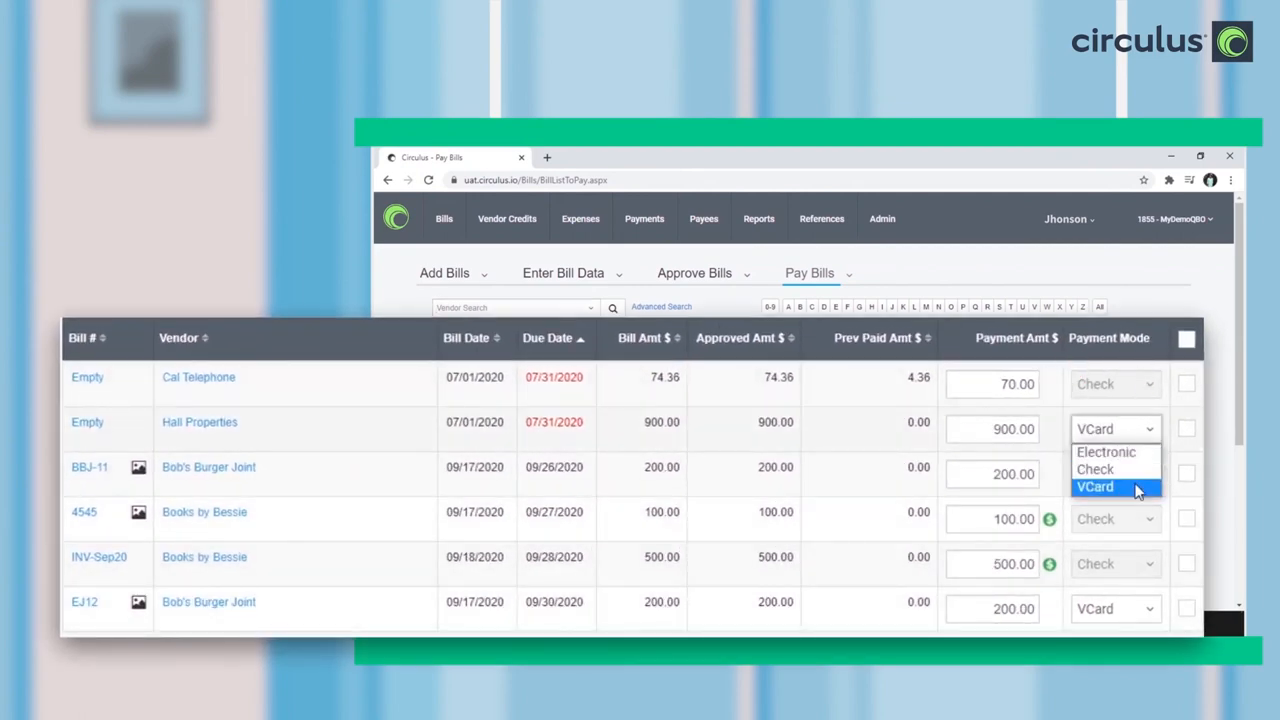
click(1094, 488)
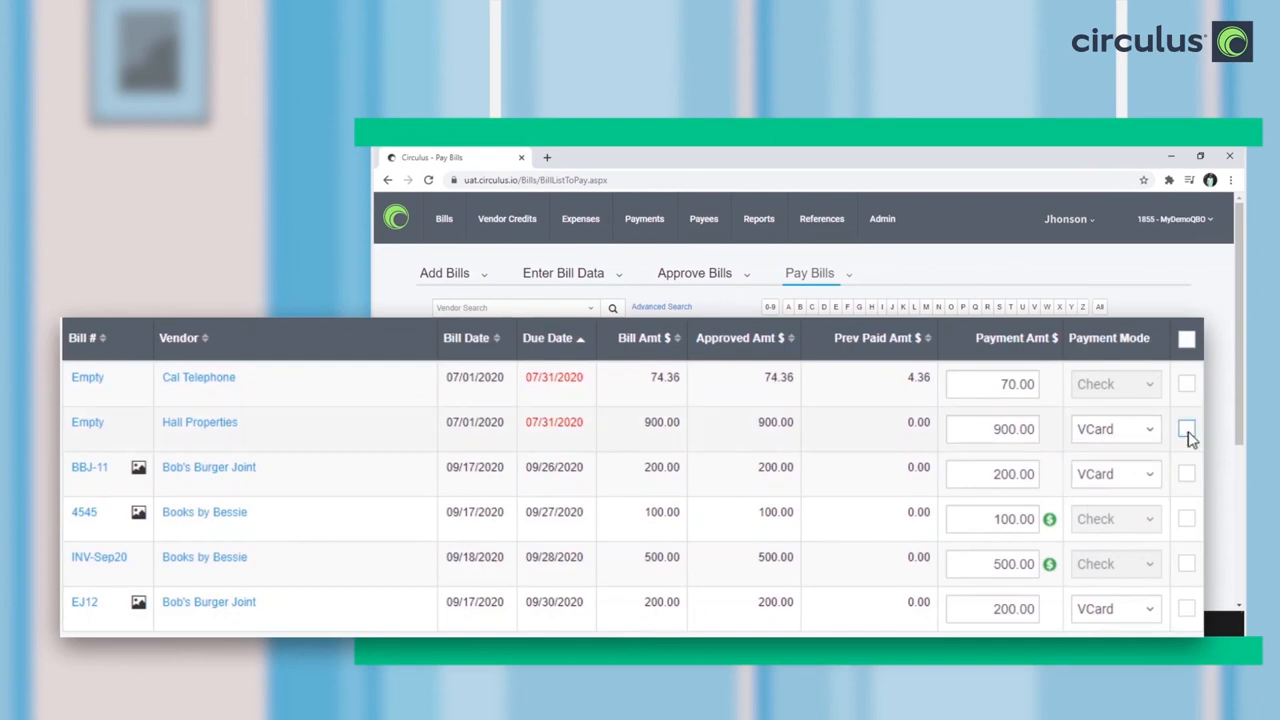
click(1188, 428)
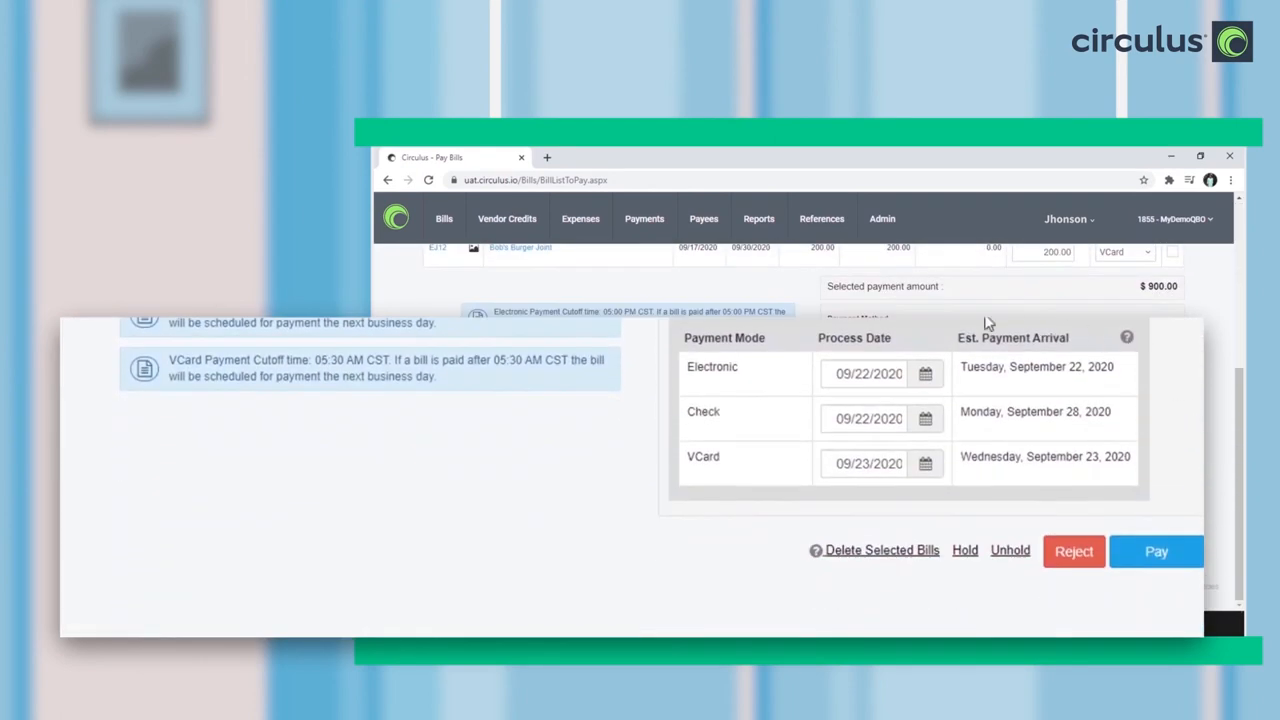
mouse_move(896, 348)
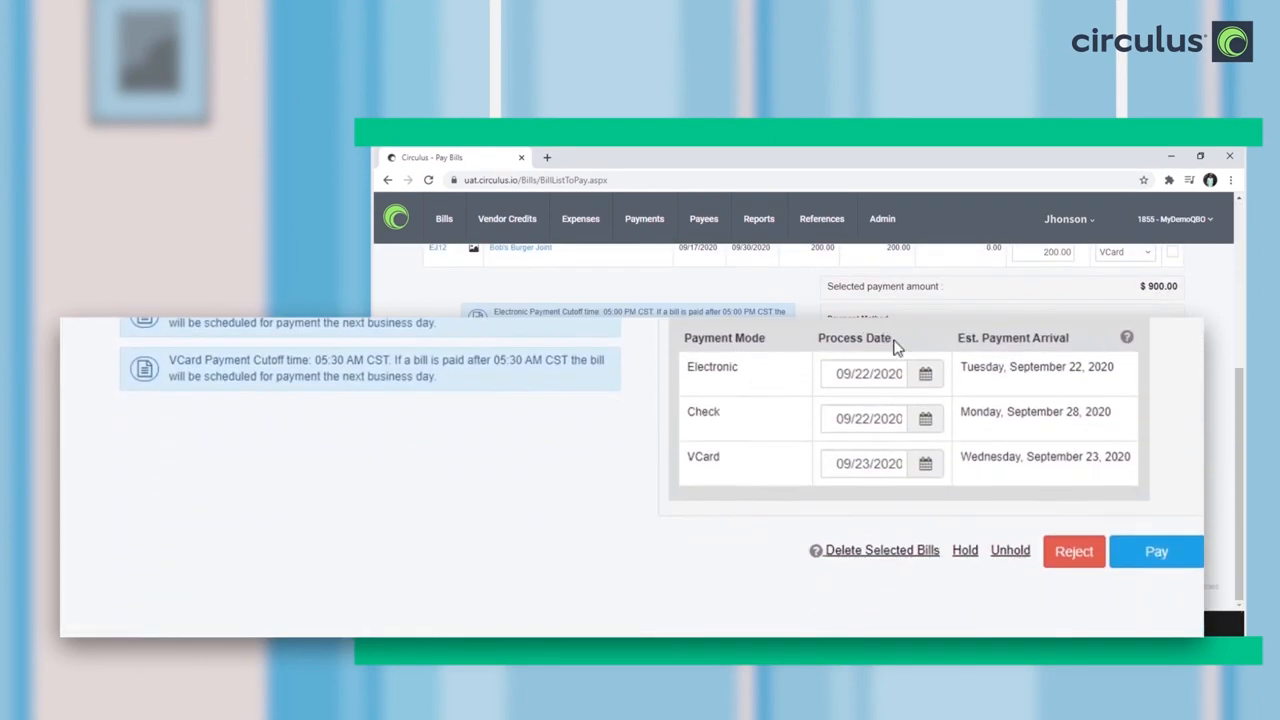
click(964, 552)
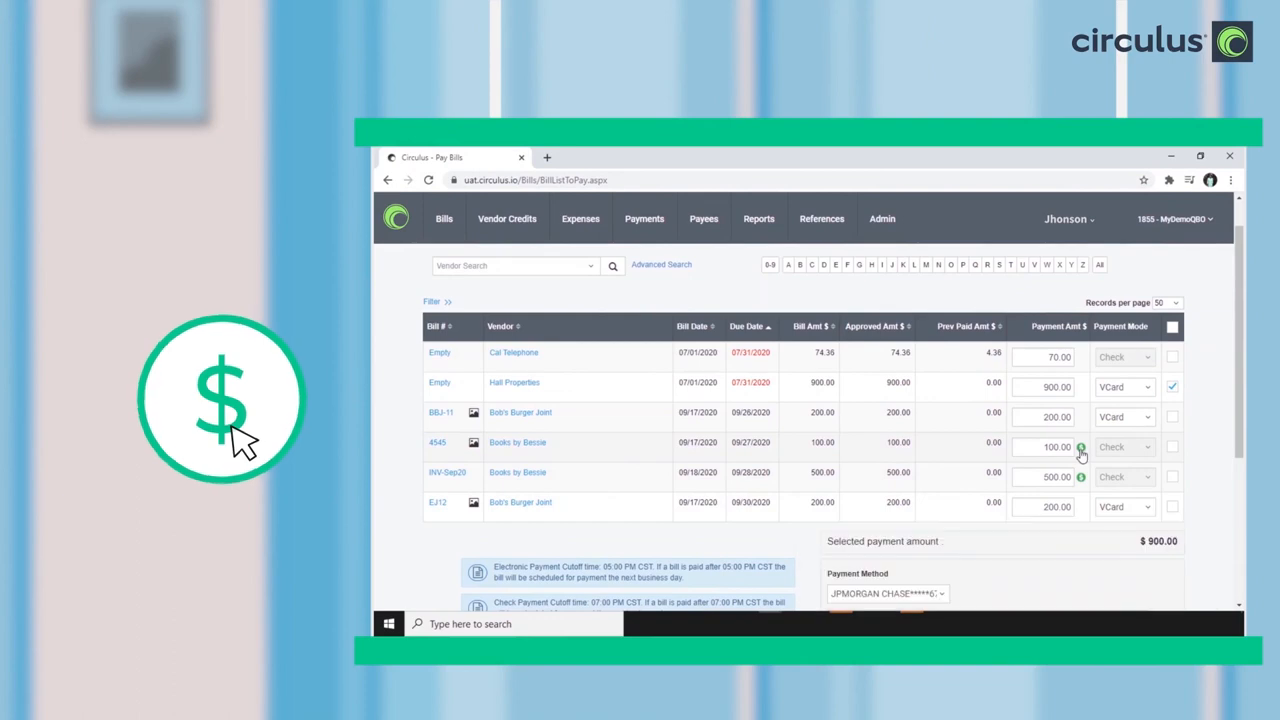
Check vendor credits on the Books by Bessie bill and enter 50
click(1080, 448)
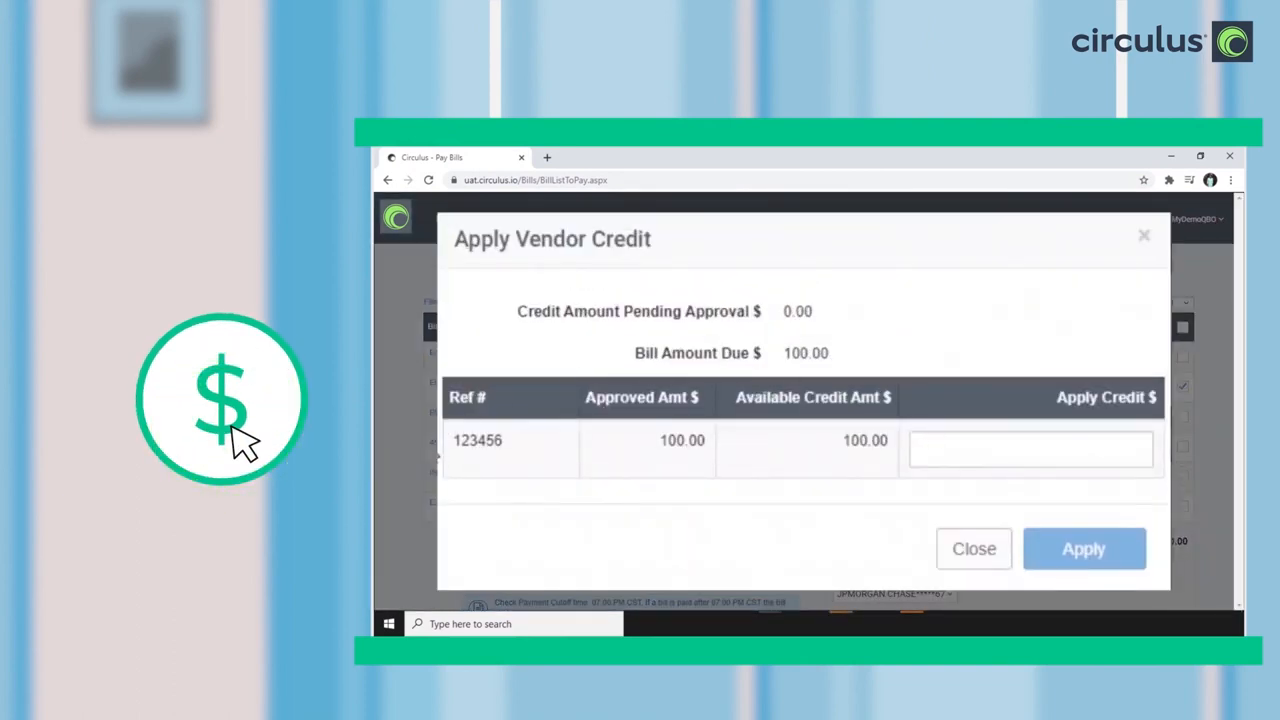
text(50)
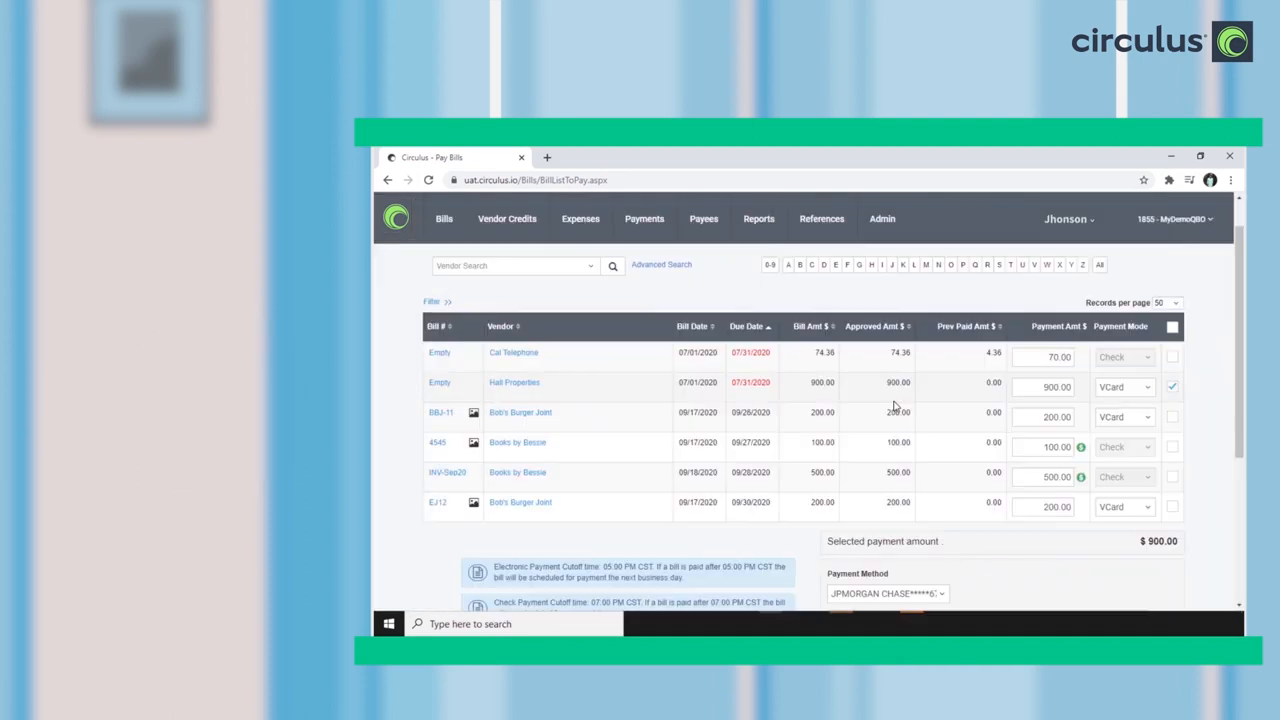
Go to Payments > Search Payments to list past payments by payee, amount, mode and status
click(704, 218)
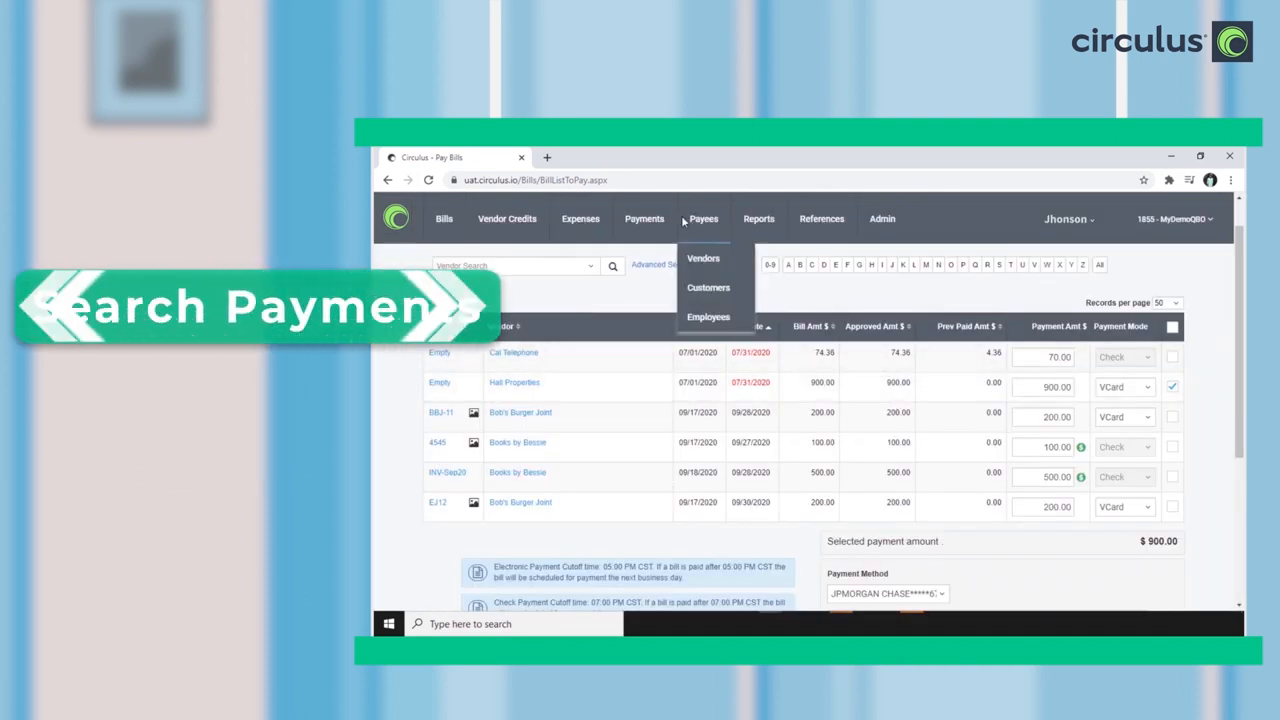
click(644, 218)
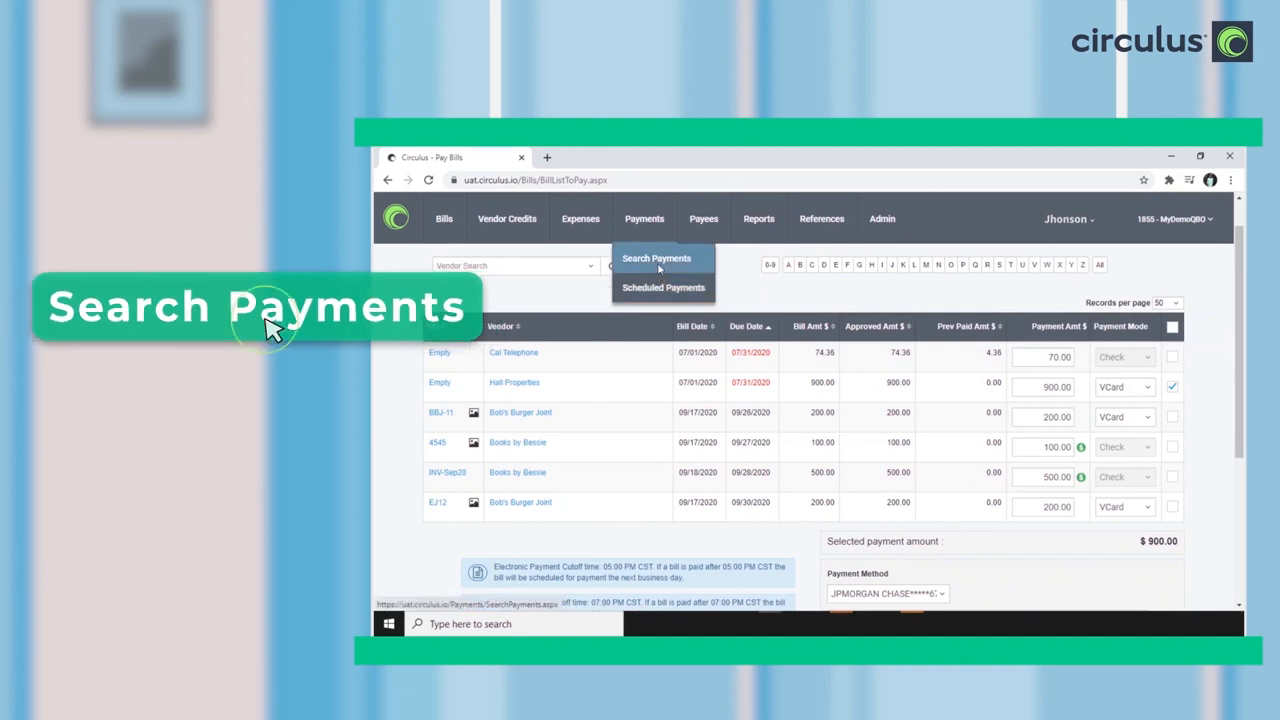
click(656, 258)
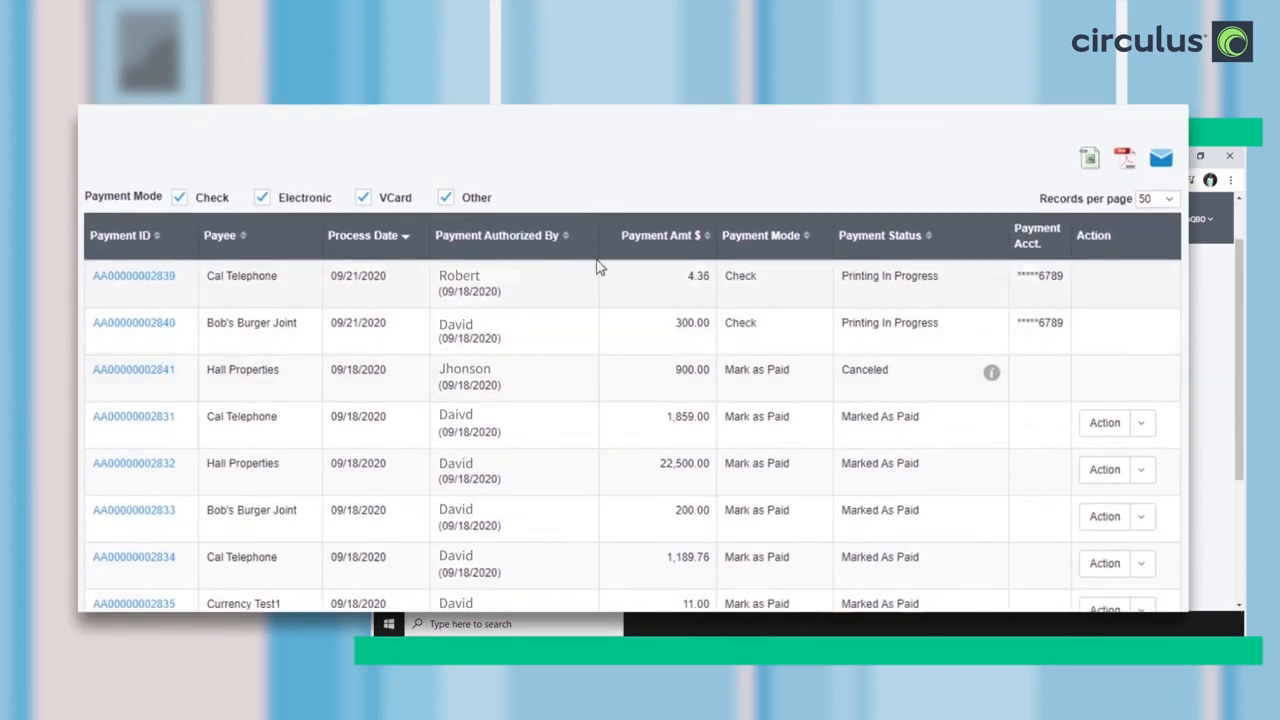
mouse_move(928, 388)
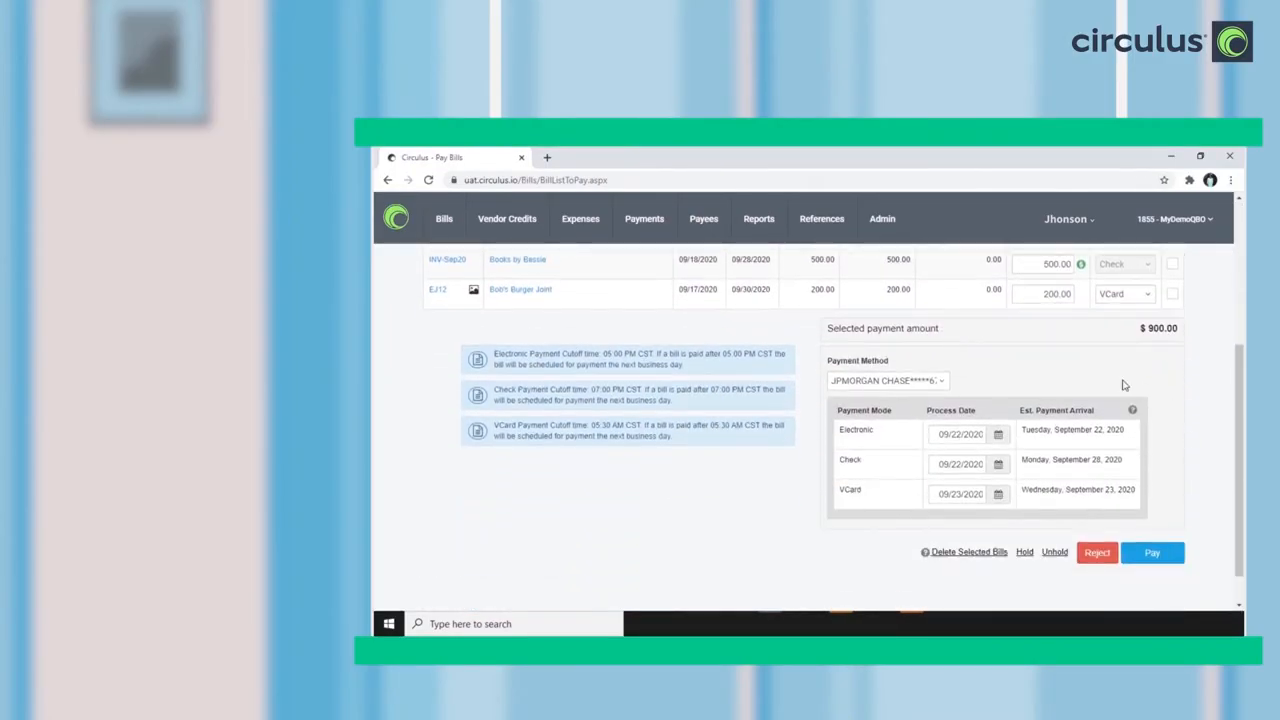
Set the $900 payment's method to Mark as Paid and start entering its reference number
click(884, 380)
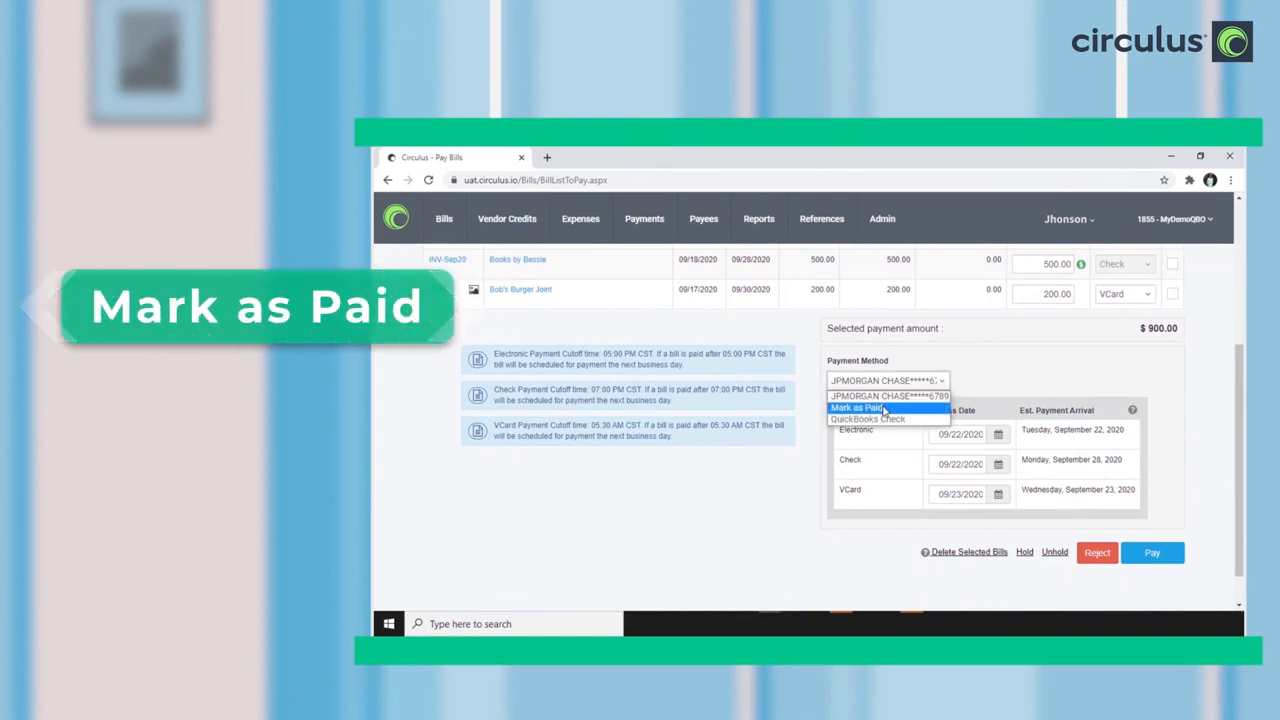
click(858, 408)
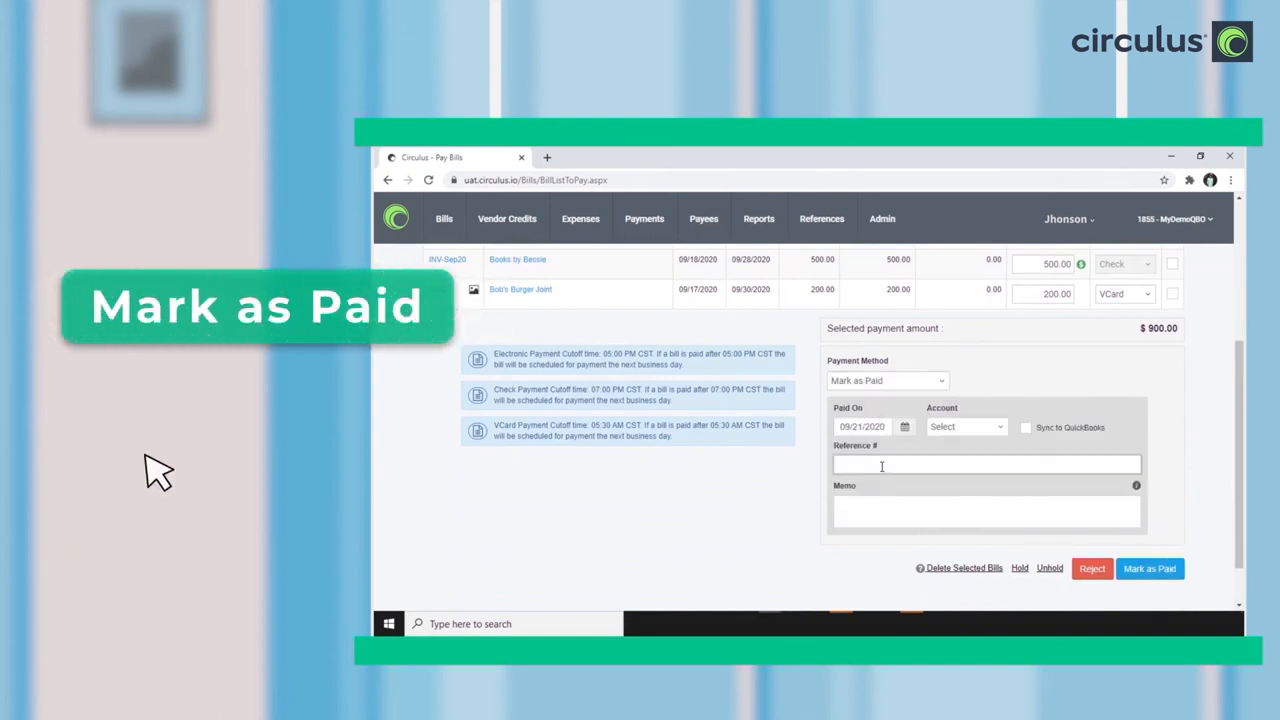
click(1148, 568)
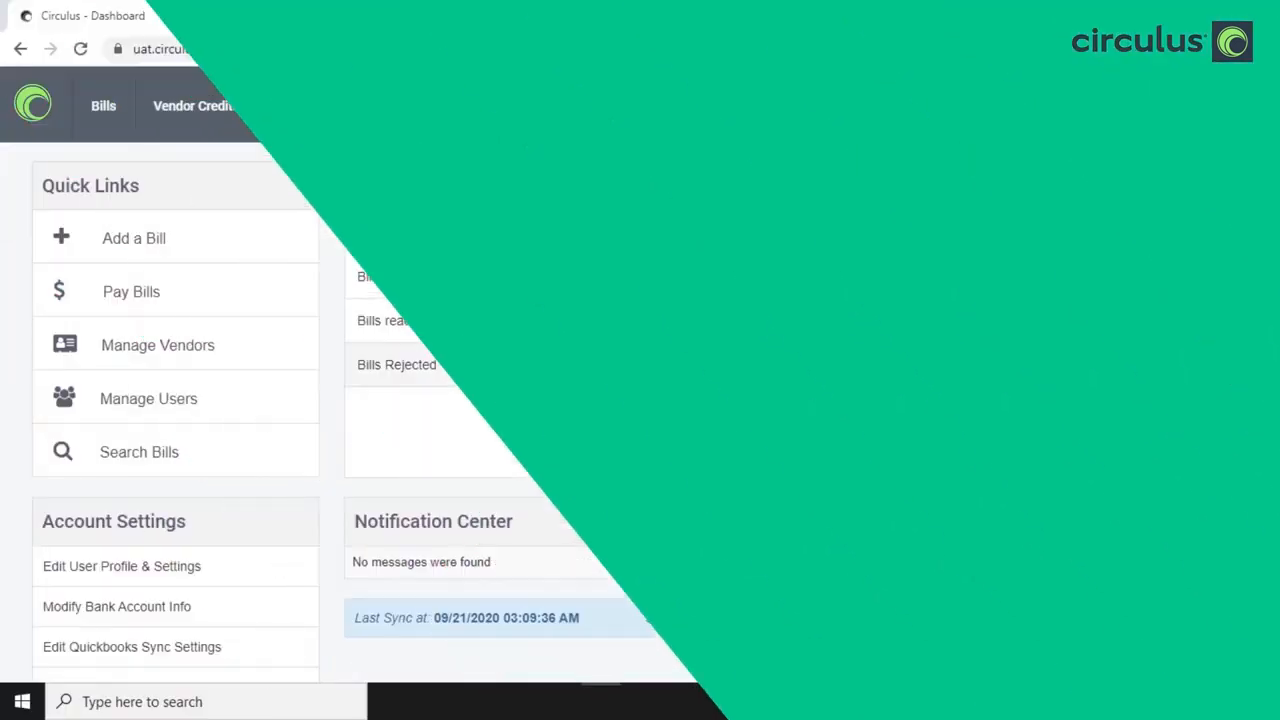
Open Books by Bessie's 500.00 bill details and view its audit trail of reviews and edits
click(104, 104)
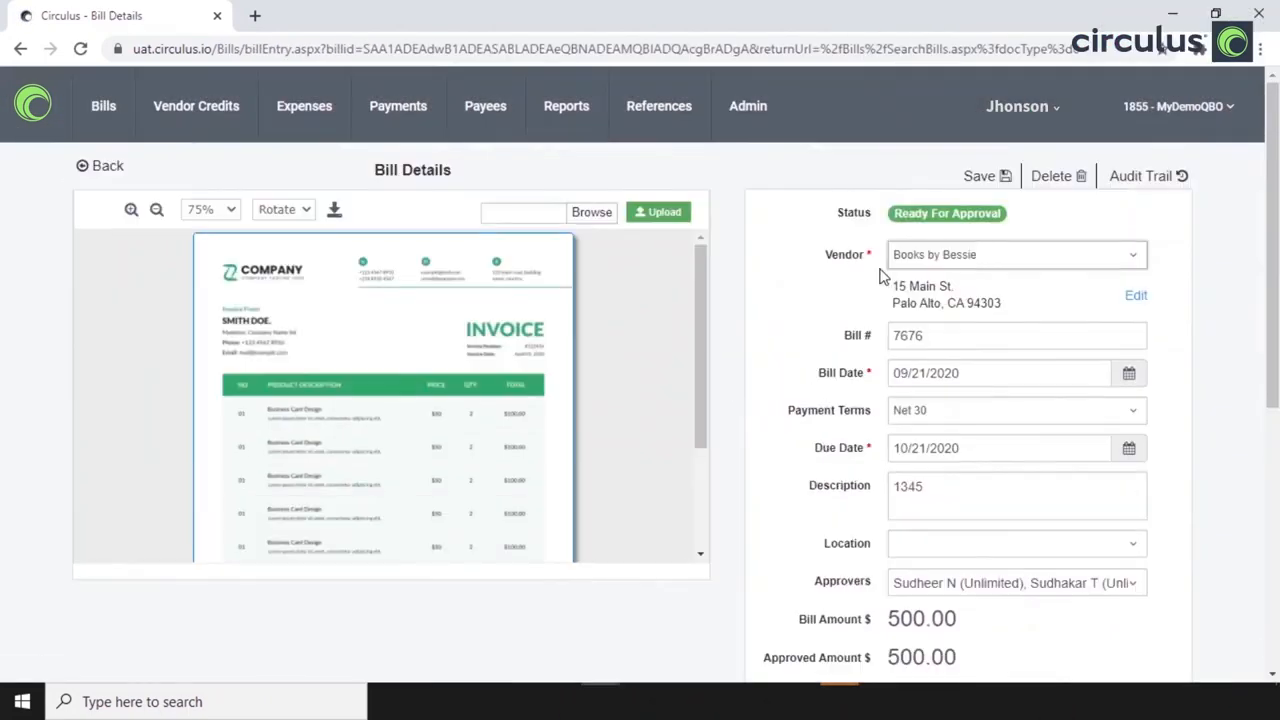
click(1148, 176)
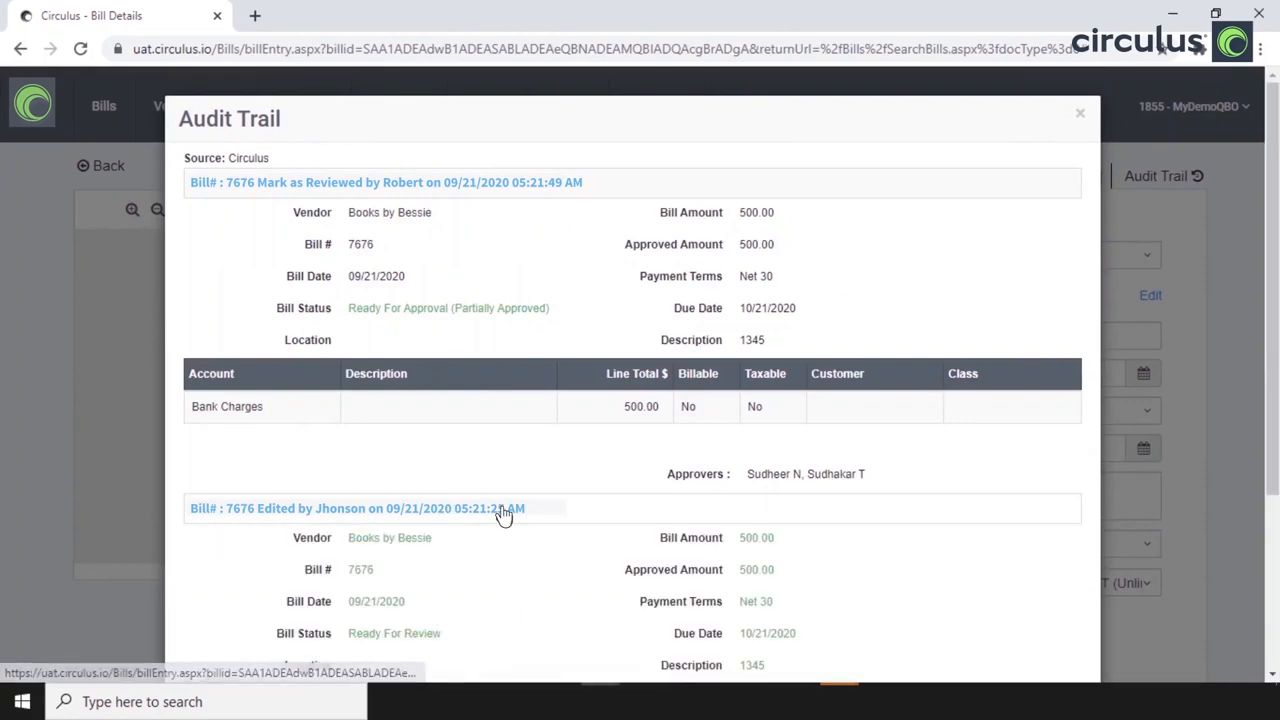
mouse_move(530, 576)
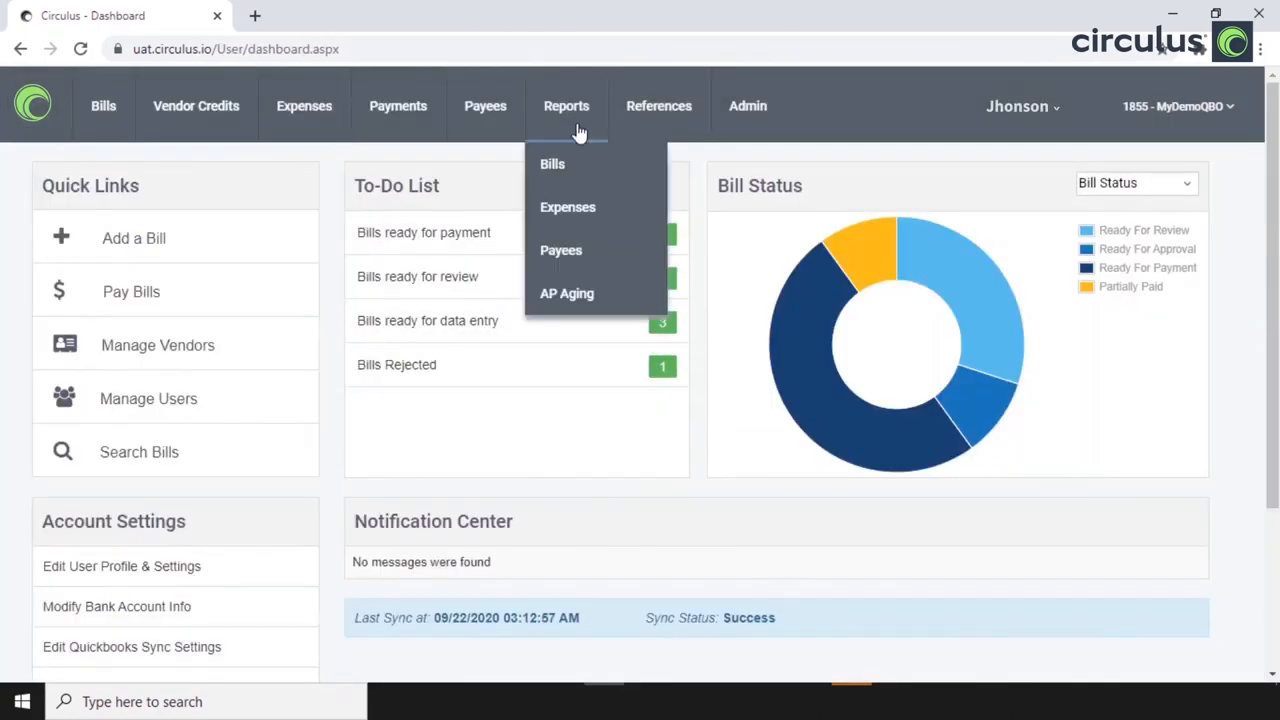
Open the Reports dashboard listing bill payments, unpaid bills, payee balances and AP aging
click(566, 104)
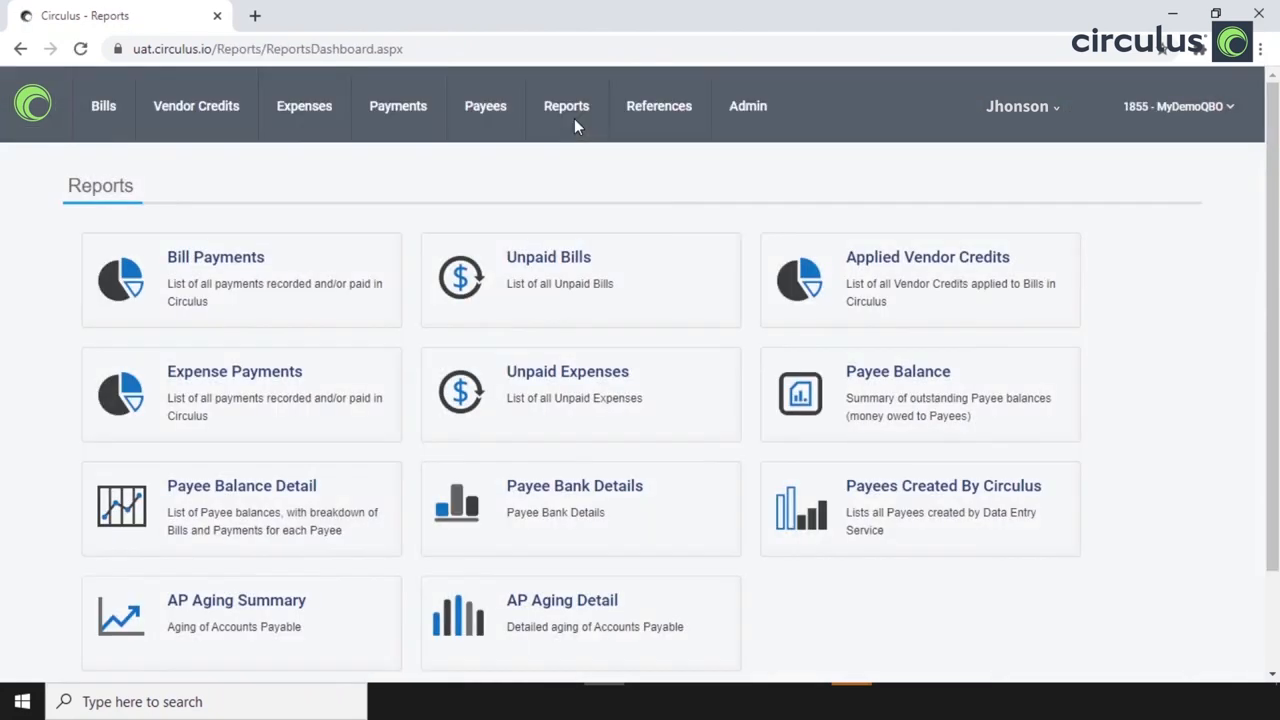
mouse_move(564, 620)
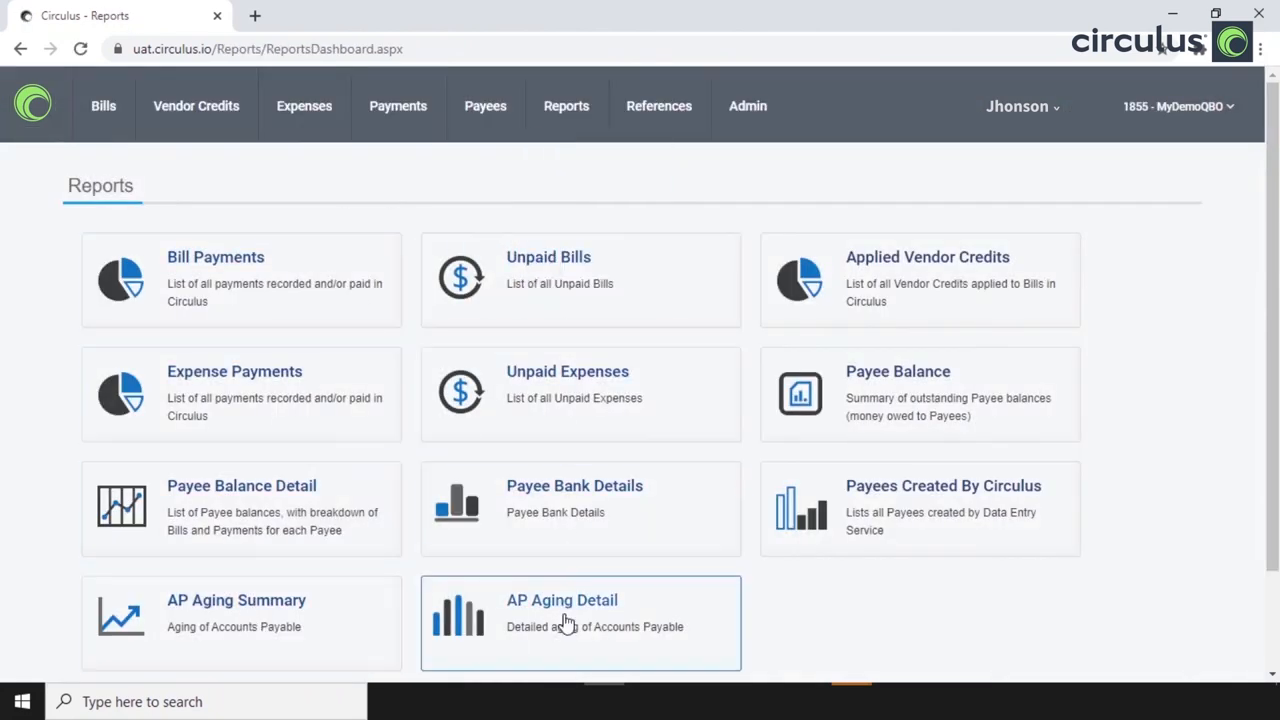
mouse_move(896, 610)
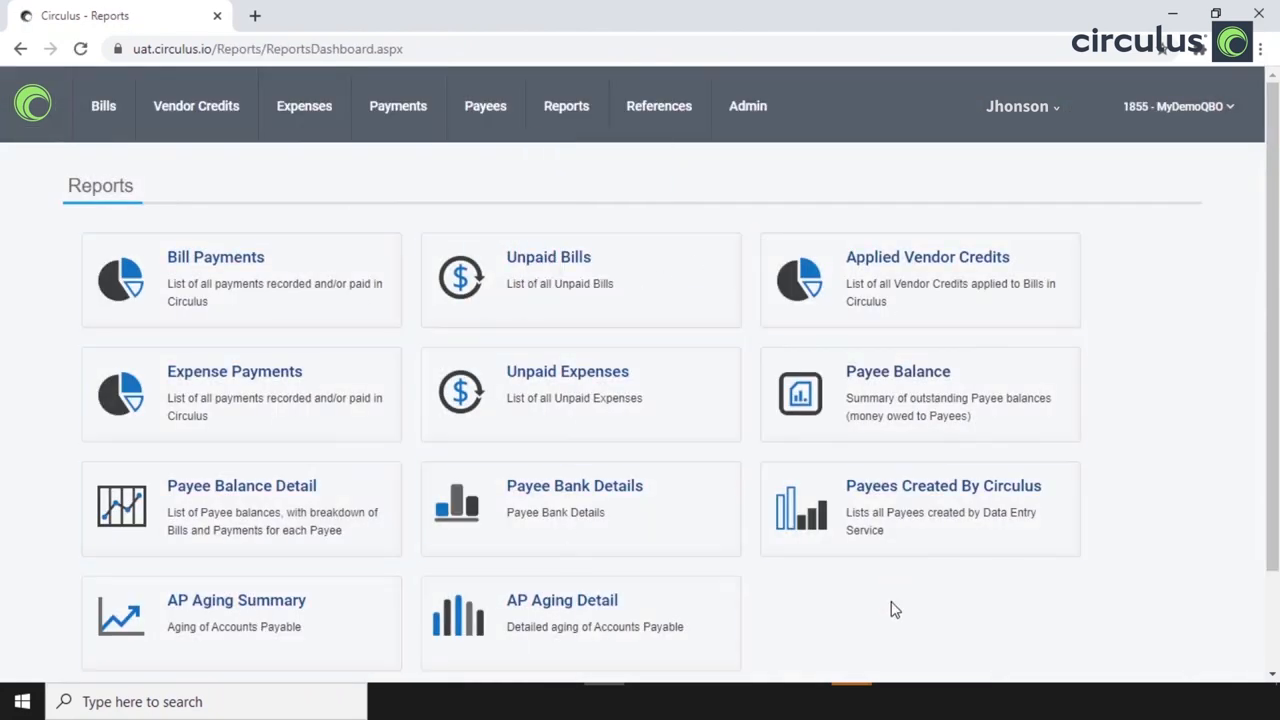